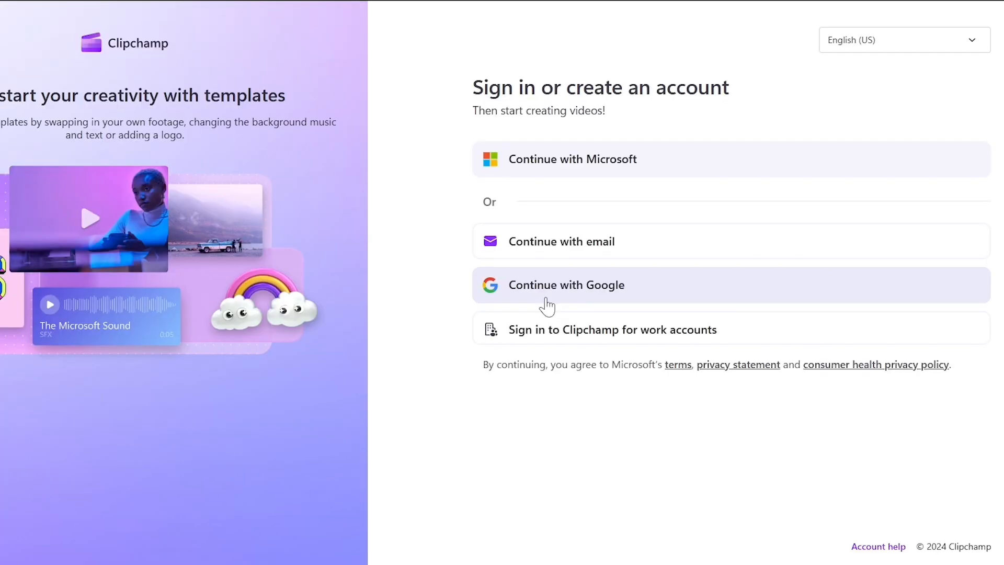
- Sign in with Google and add a Brandon Multilingual text-to-speech line saying hello how are you doing
left_click(566, 285)
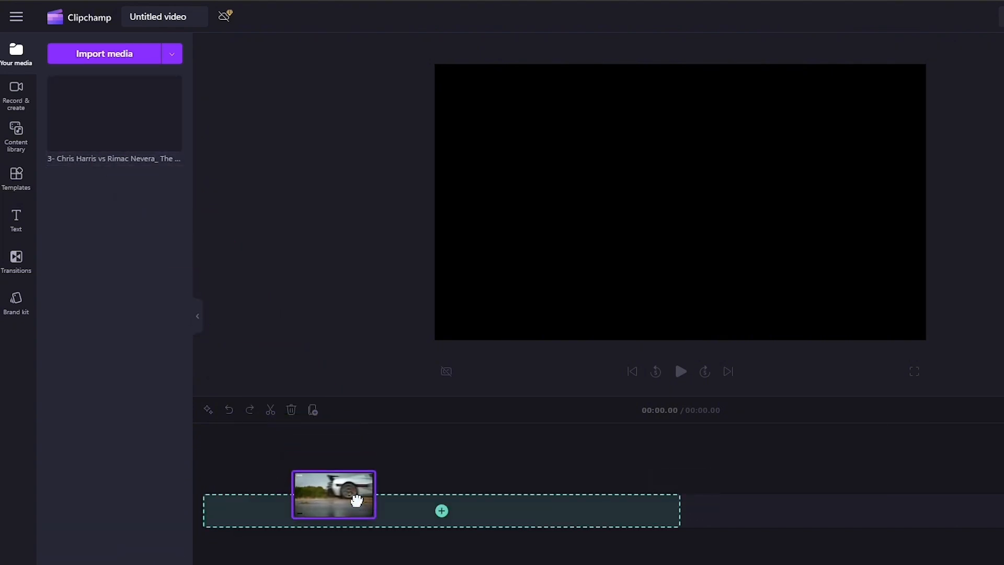
left_click(17, 94)
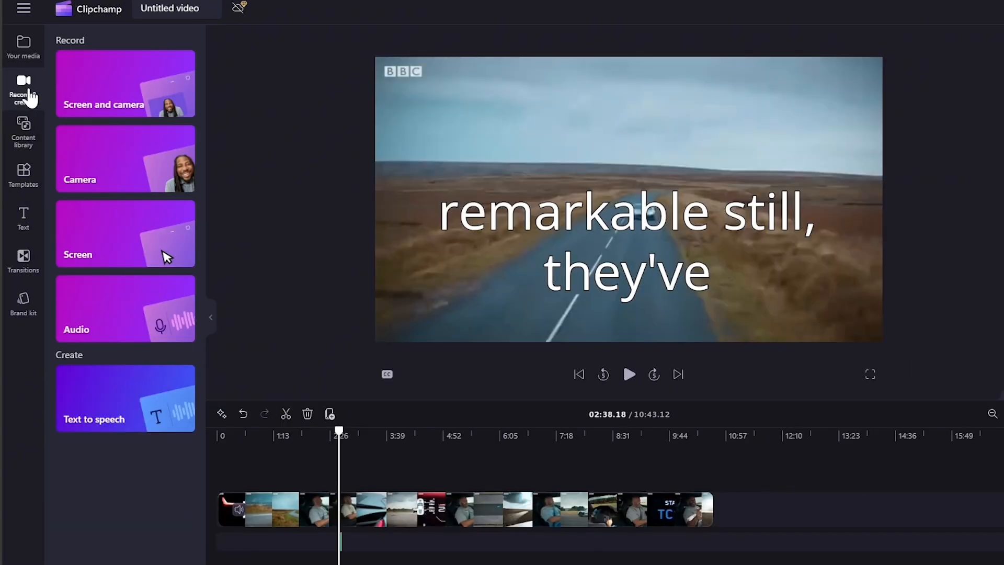
mouse_move(110, 416)
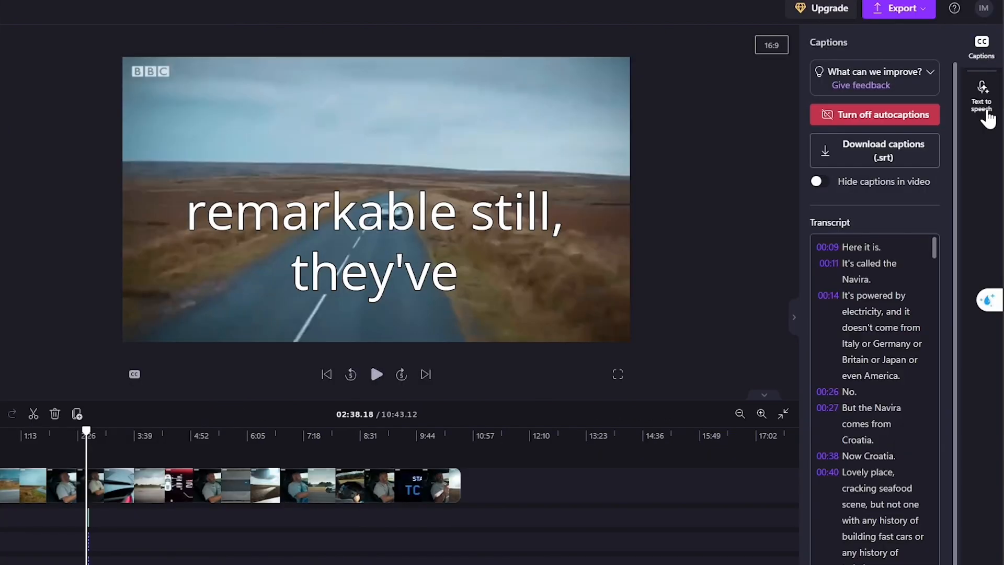
left_click(981, 94)
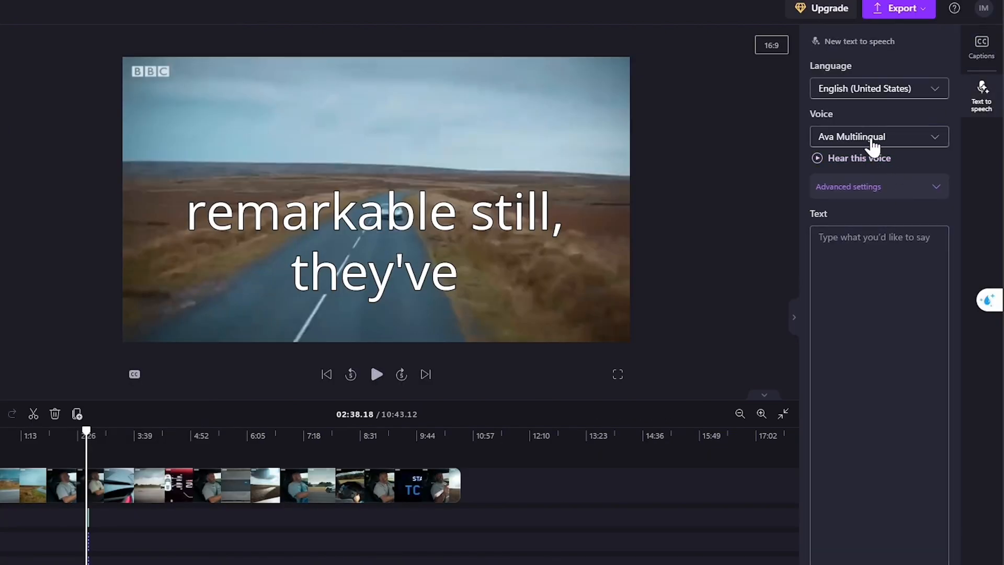
left_click(879, 136)
type("hello how are you doing")
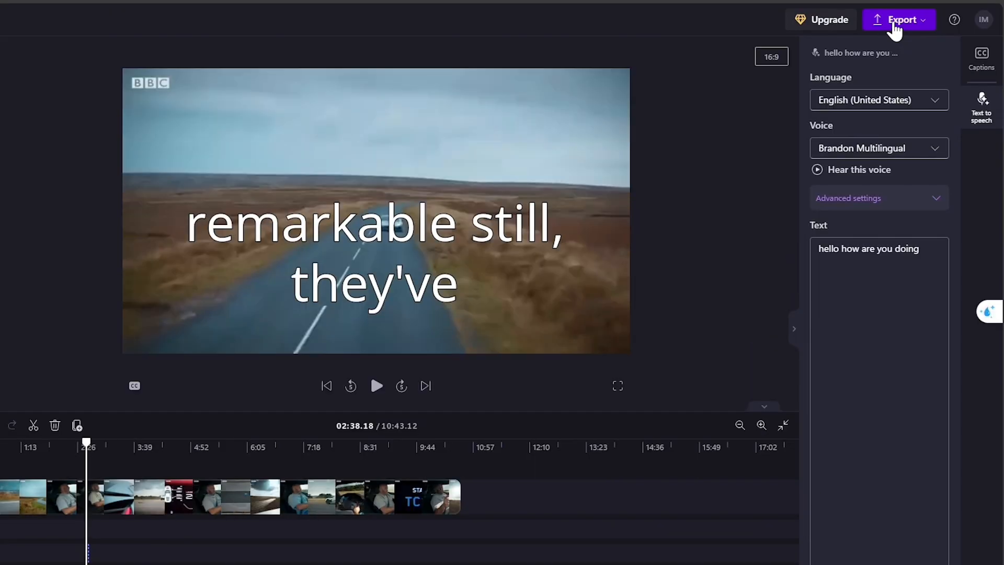
- Export the Clipchamp video in 1080p quality
left_click(899, 19)
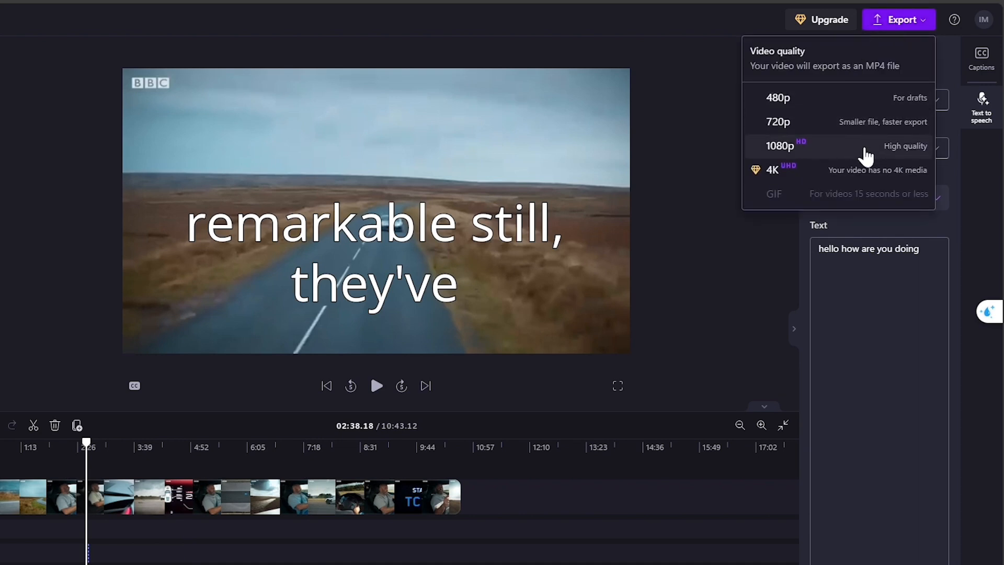
left_click(778, 145)
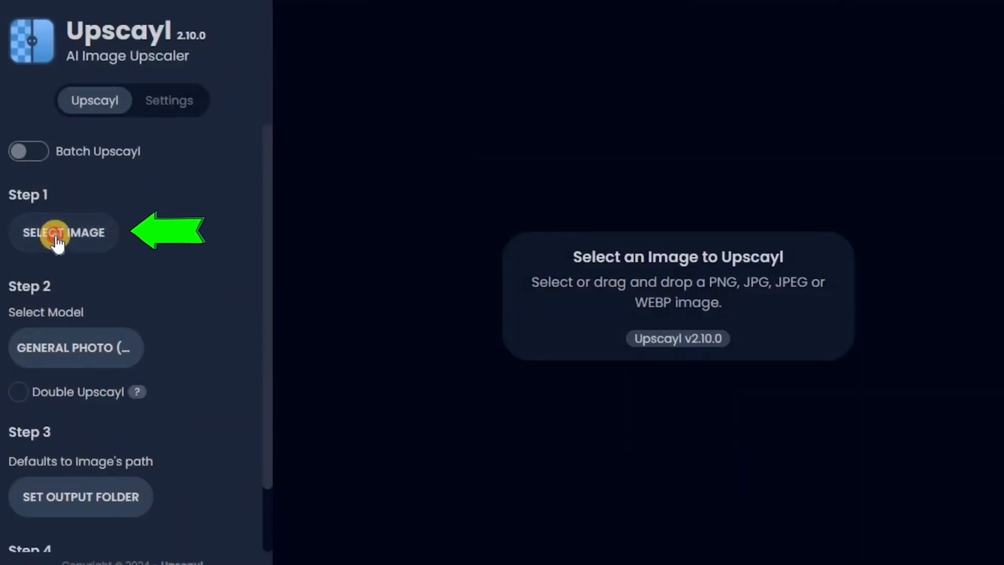
- Load the text-to-speech PNG from Downloads and keep the General Photo (Real-ESRGAN) model
left_click(63, 232)
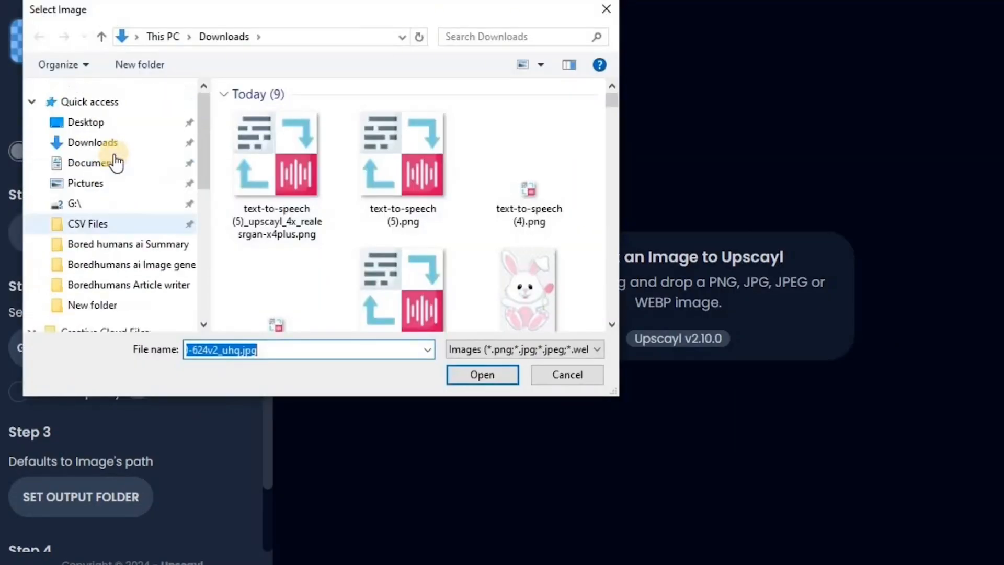
left_click(276, 151)
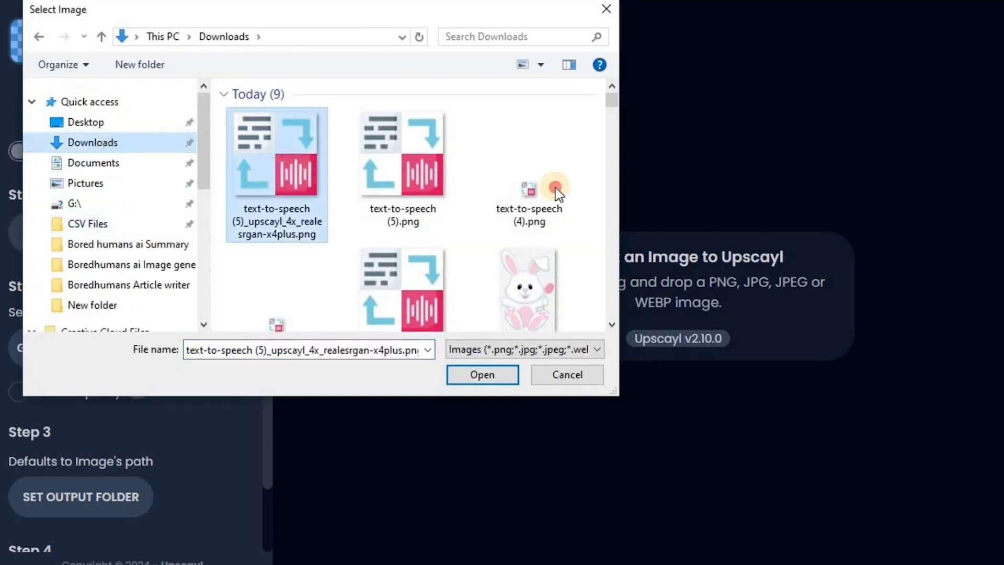
left_click(482, 374)
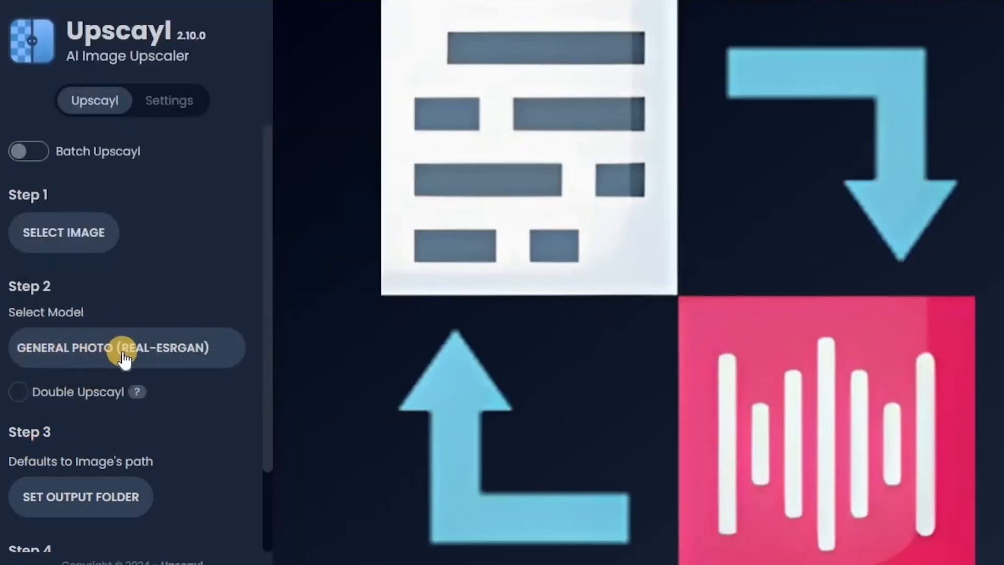
left_click(125, 348)
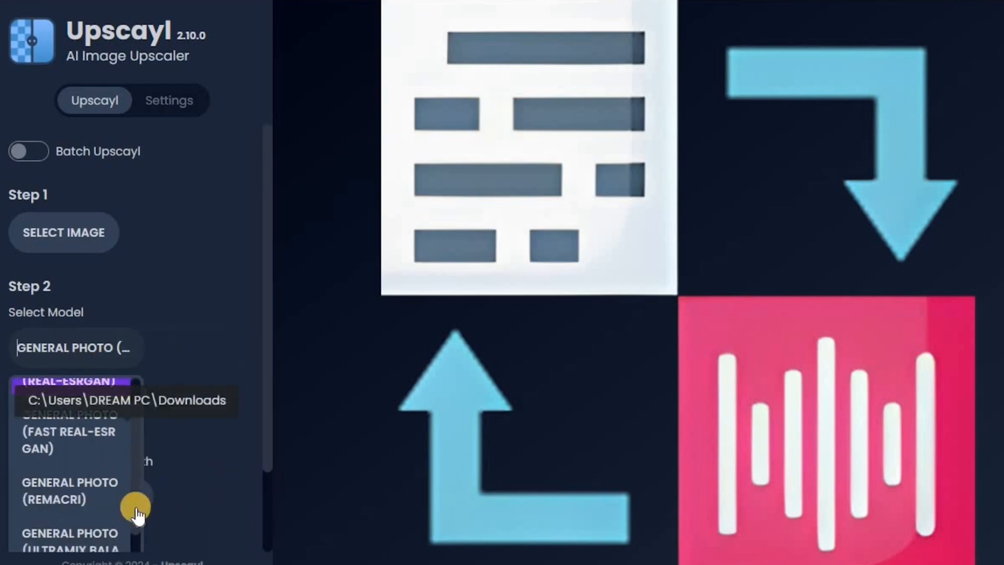
mouse_move(335, 477)
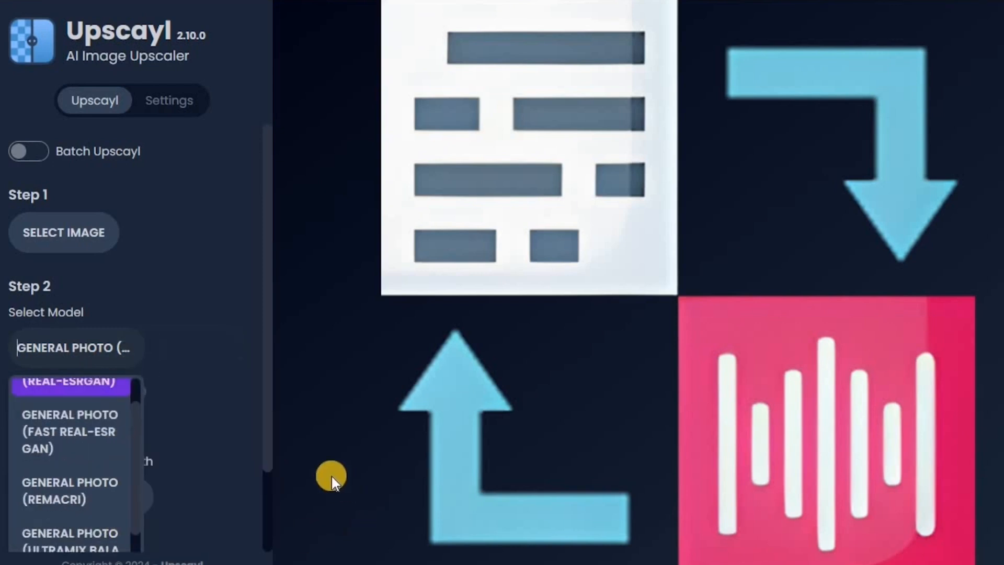
left_click(73, 382)
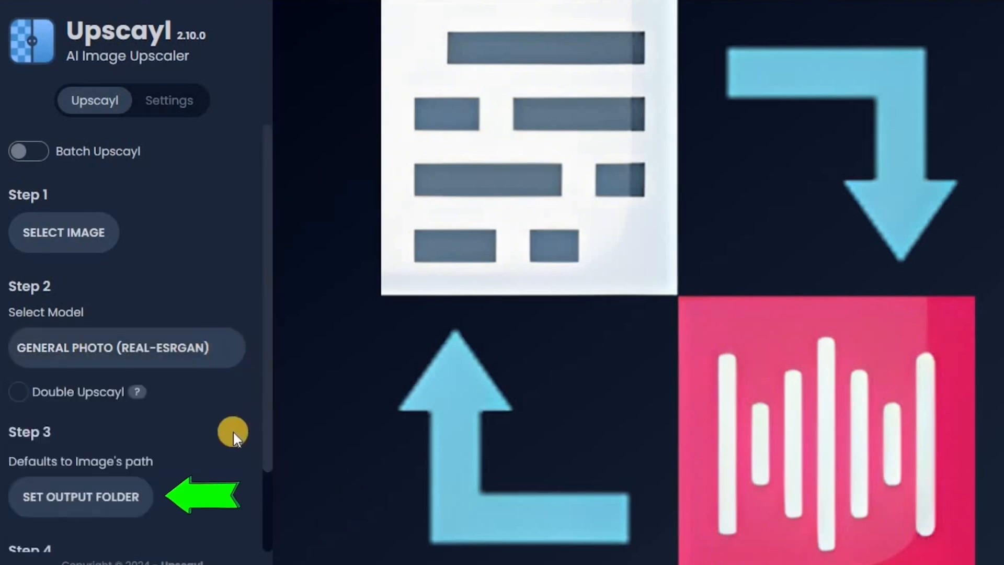
- Set Downloads as the output folder and upscale the image from 512x512 to 2048x2048
left_click(72, 503)
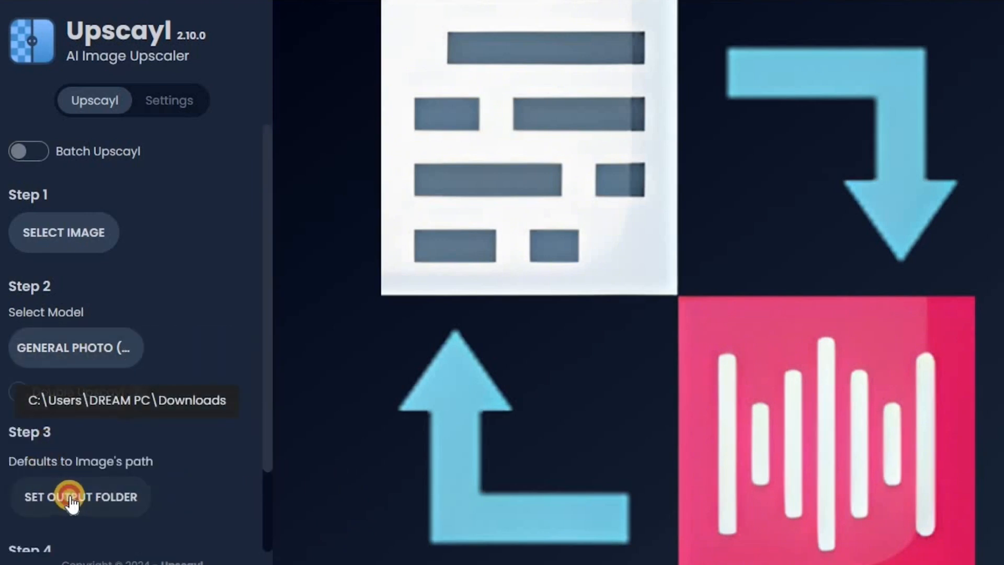
left_click(72, 497)
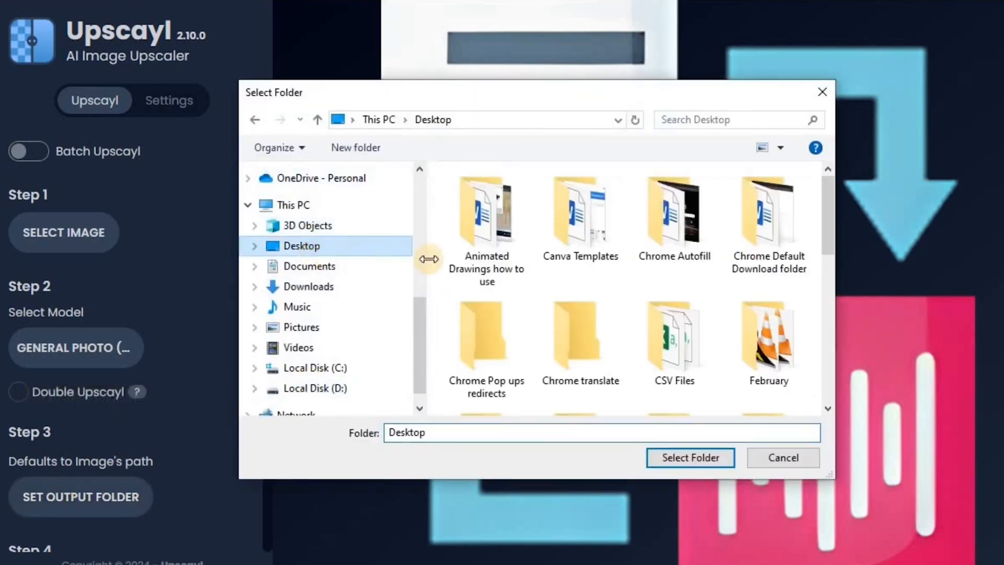
left_click(297, 308)
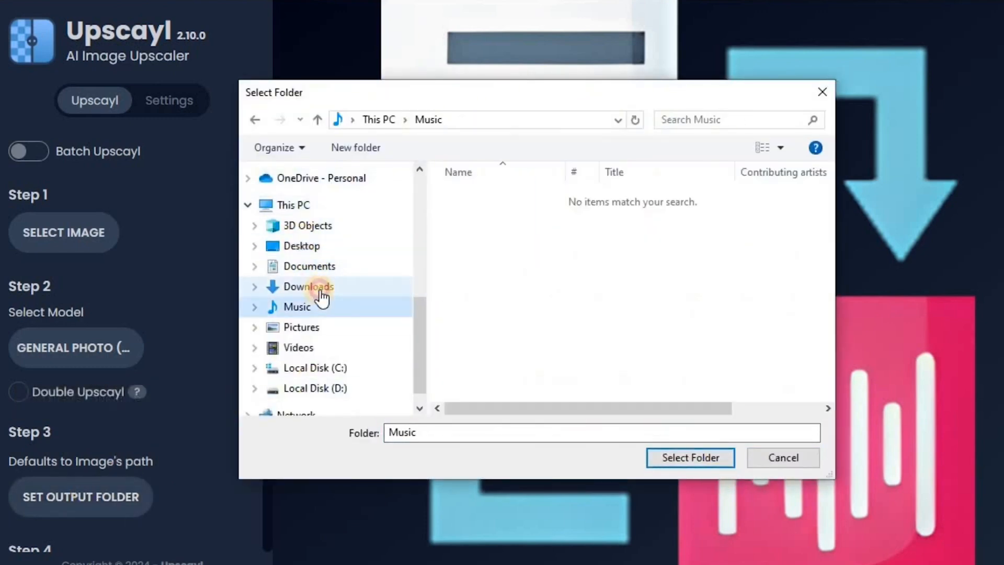
left_click(690, 458)
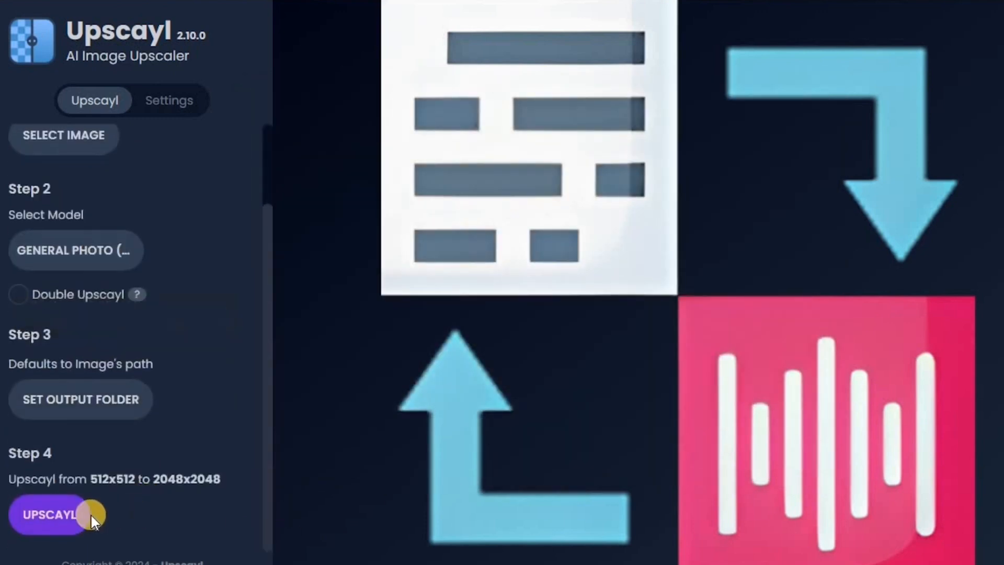
left_click(55, 527)
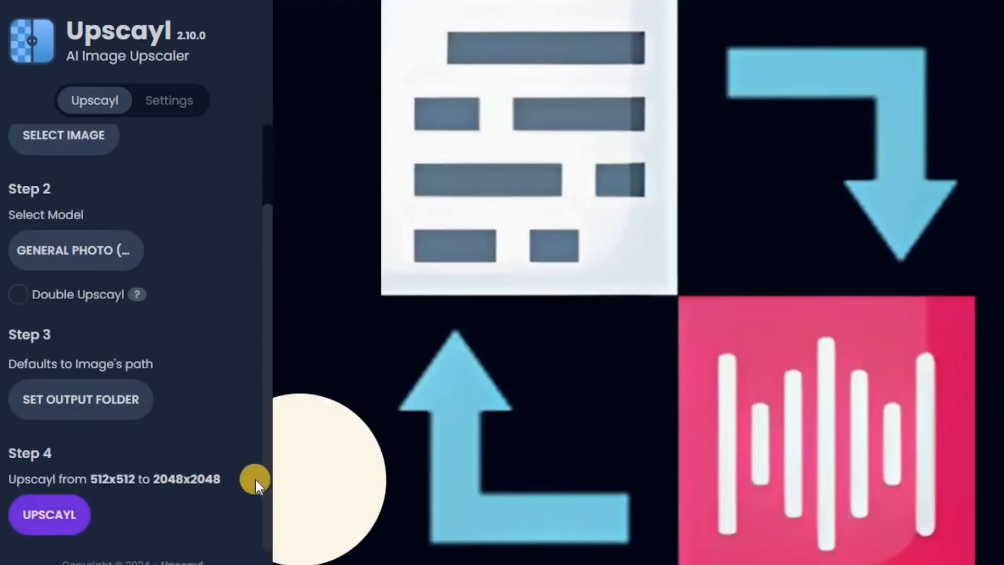
mouse_move(401, 219)
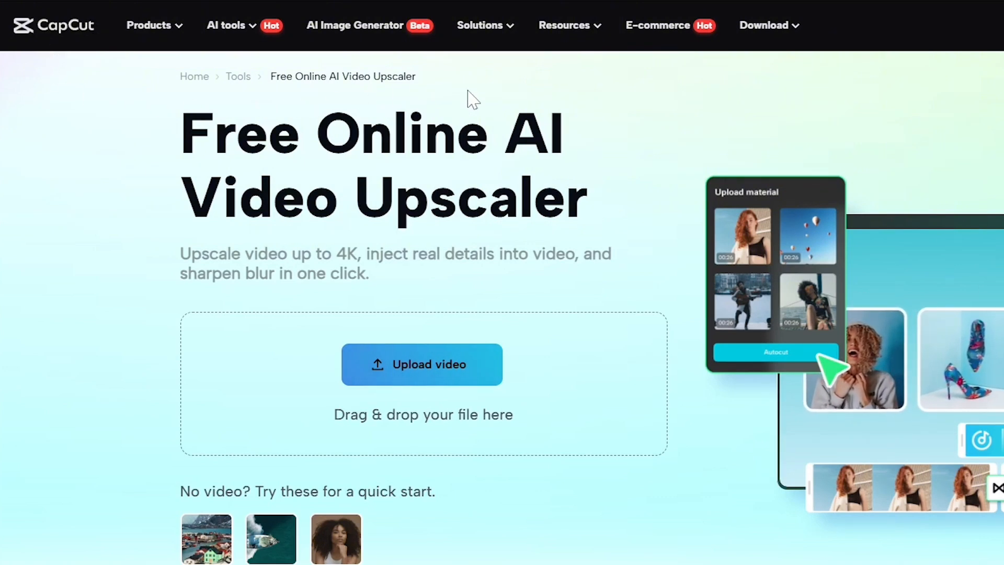
mouse_move(176, 413)
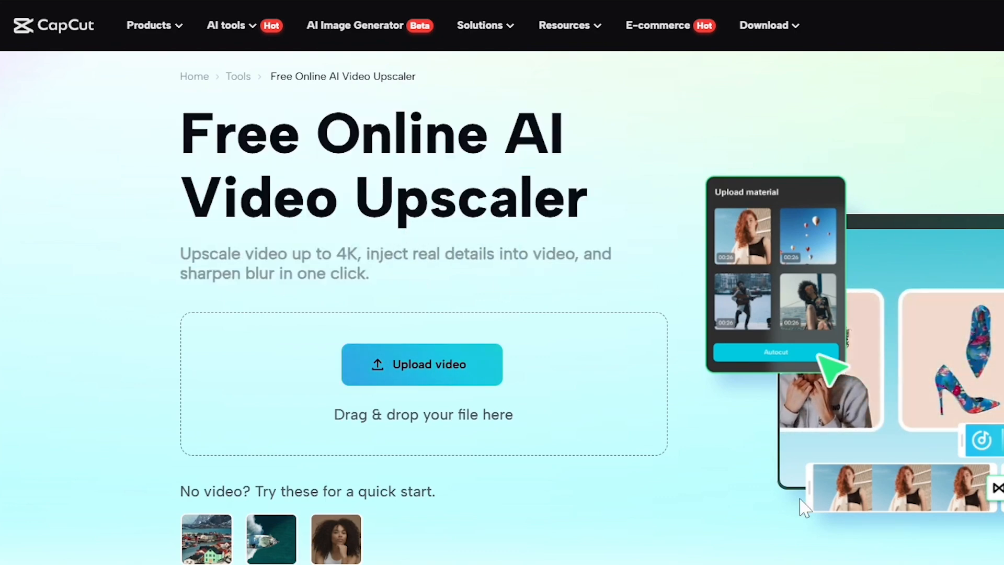
- Scroll down CapCut's video upscaler page past Key features to the Before/After comparison slider
scroll("down", 3)
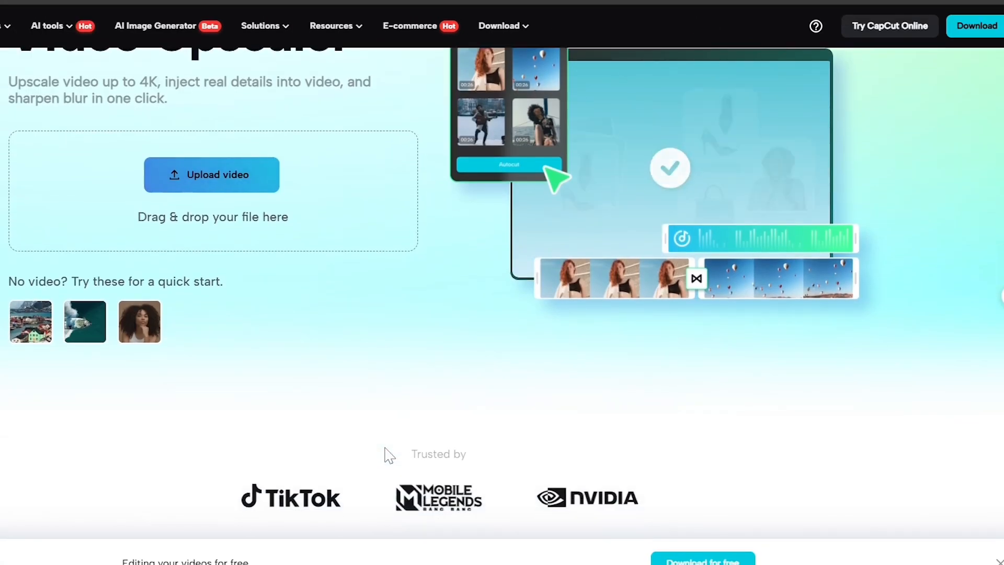
scroll("down", 3)
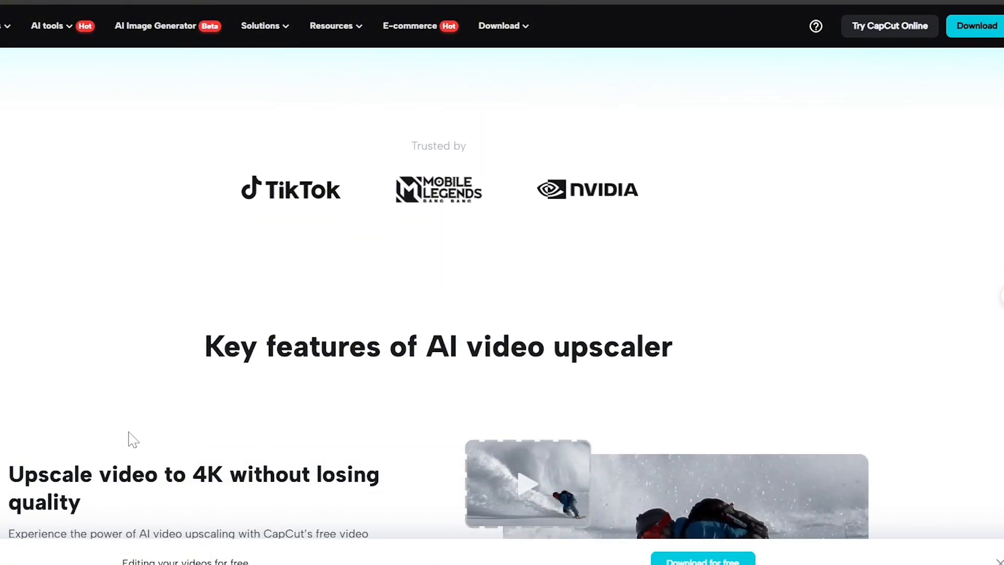
scroll("down", 3)
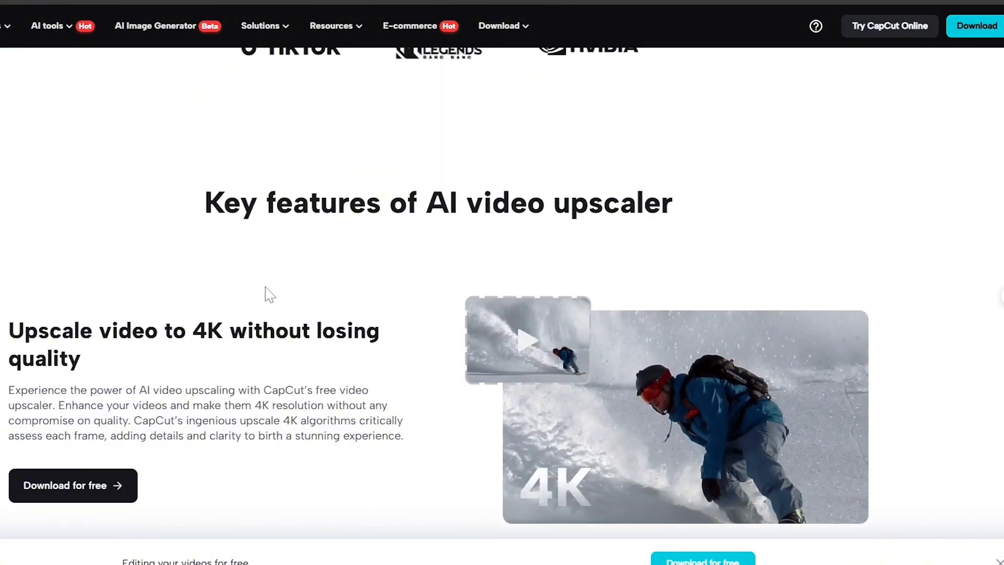
scroll("down", 3)
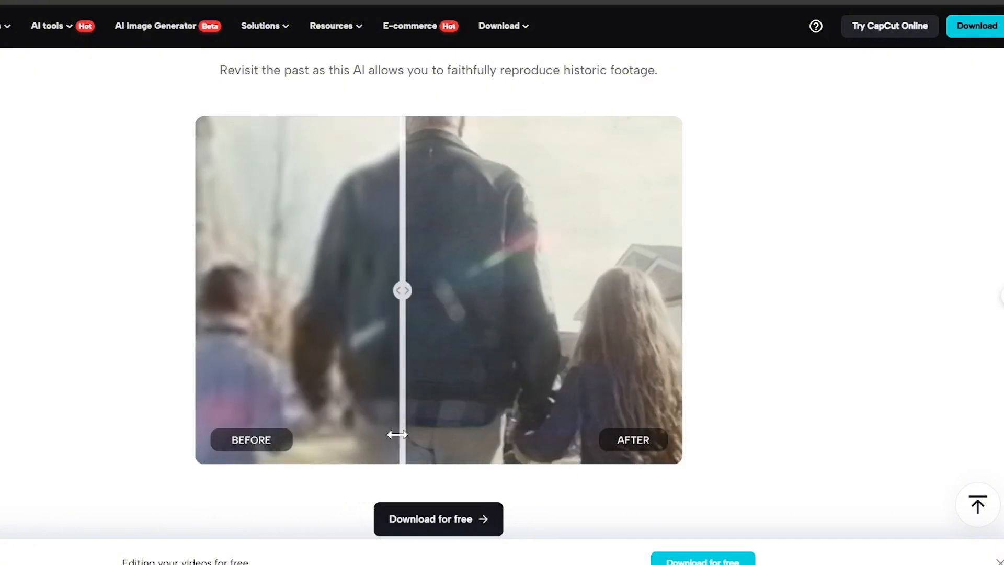
scroll("down", 3)
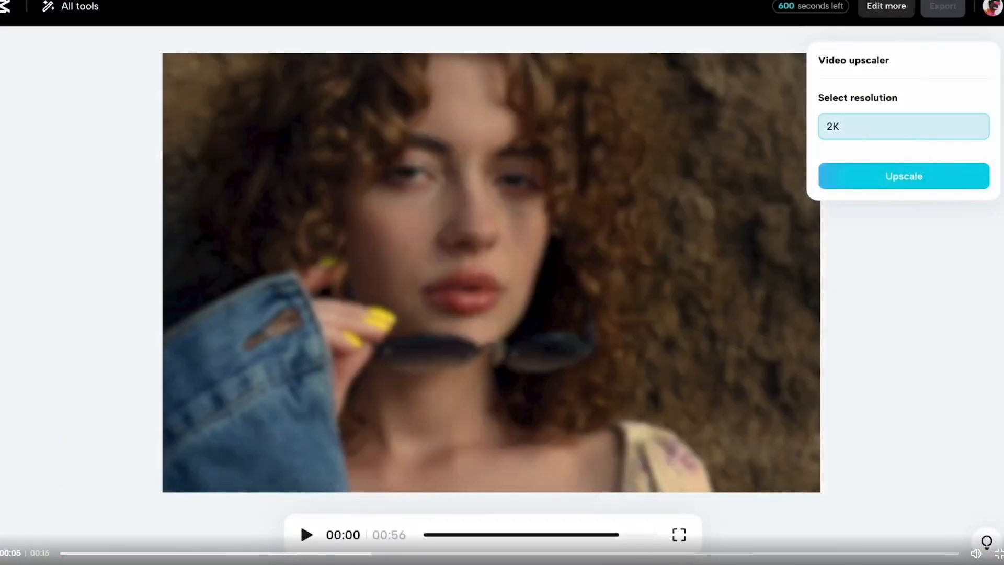
- Choose 2K output resolution, then scroll the page to the 'How to upscale video to 4K?' steps
left_click(903, 175)
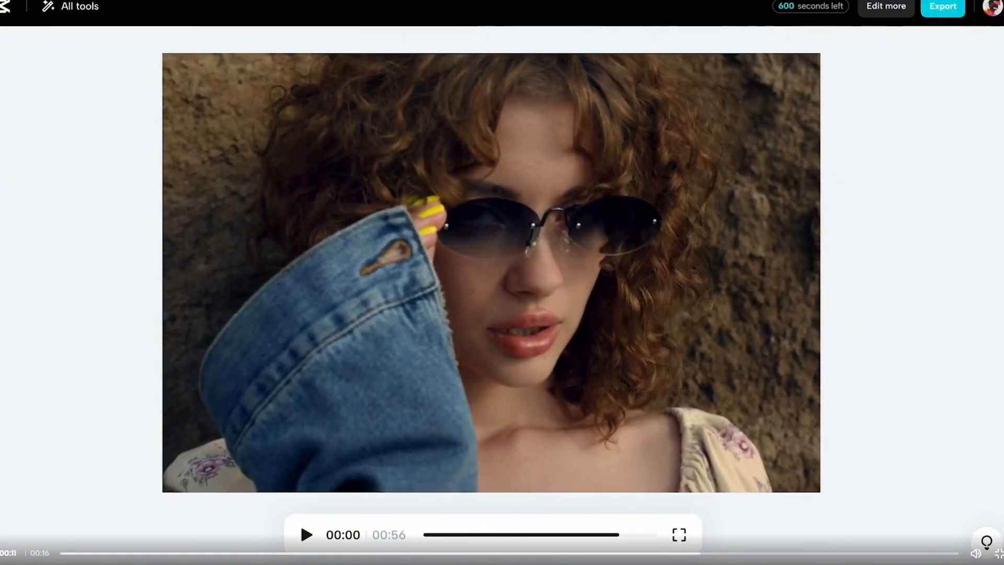
left_click(945, 7)
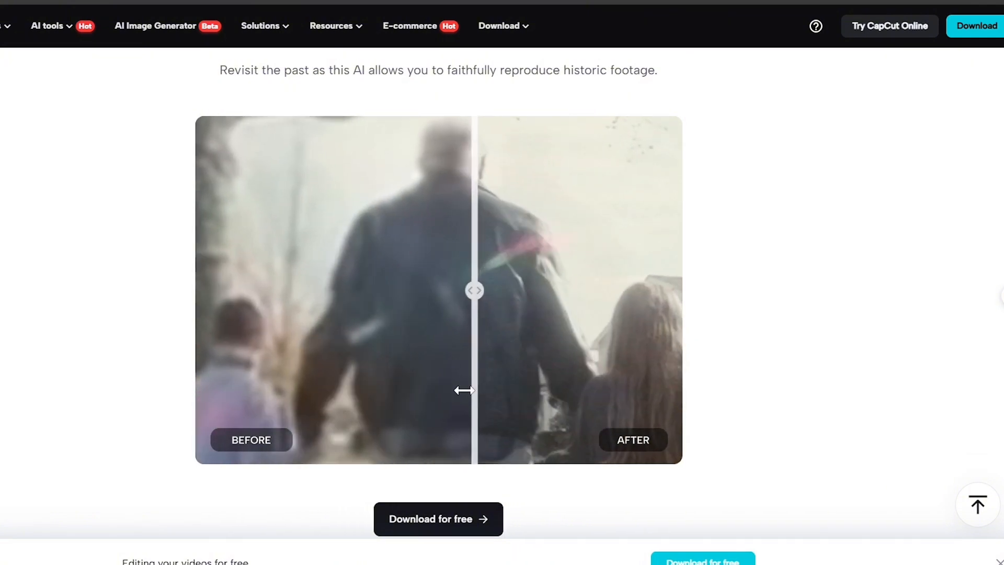
scroll("down", 3)
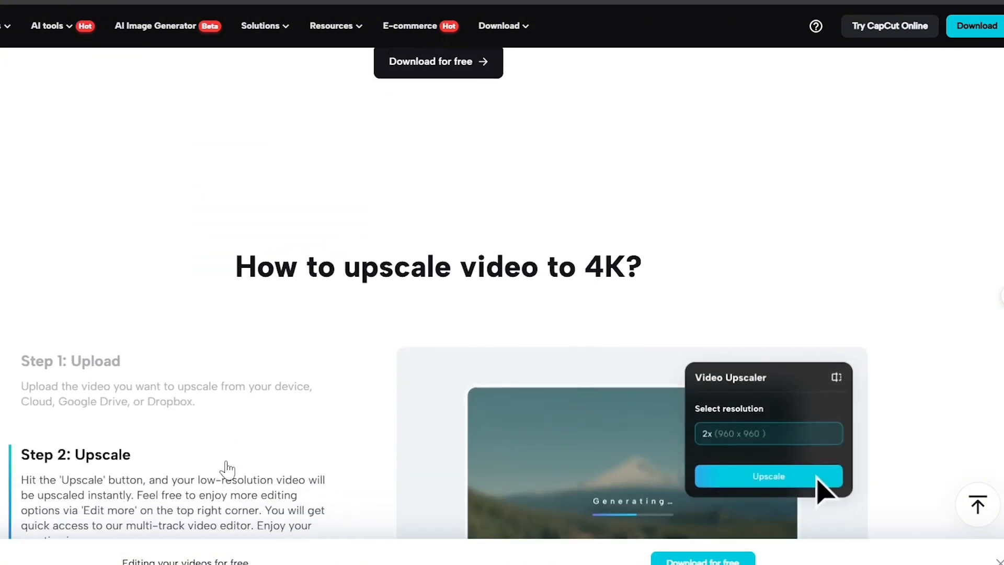
scroll("down", 3)
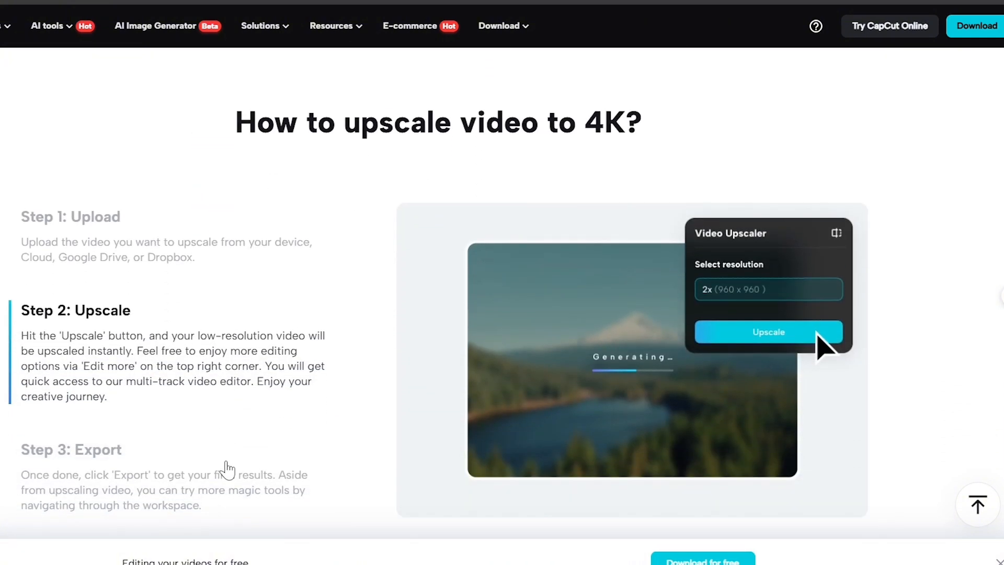
scroll("down", 3)
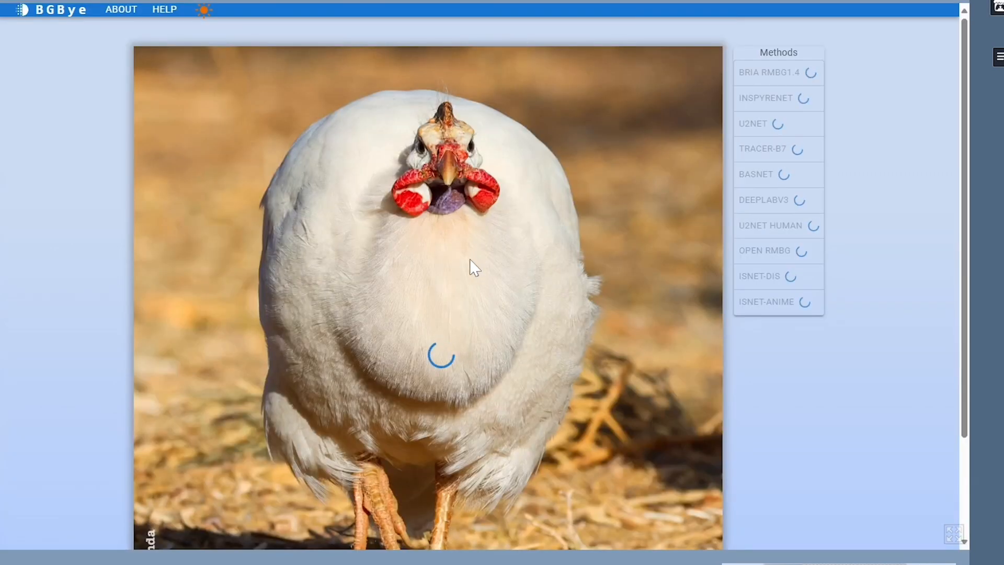
- Upload the white chicken photo and compare INSPYRENET, U2NET HUMAN and OPEN RMBG cutouts
left_click(778, 98)
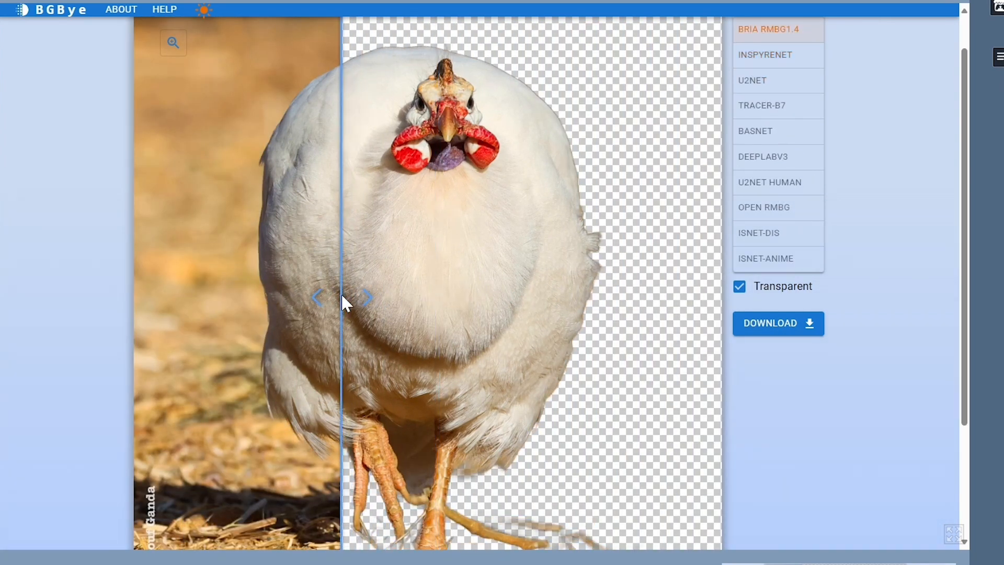
left_click(764, 54)
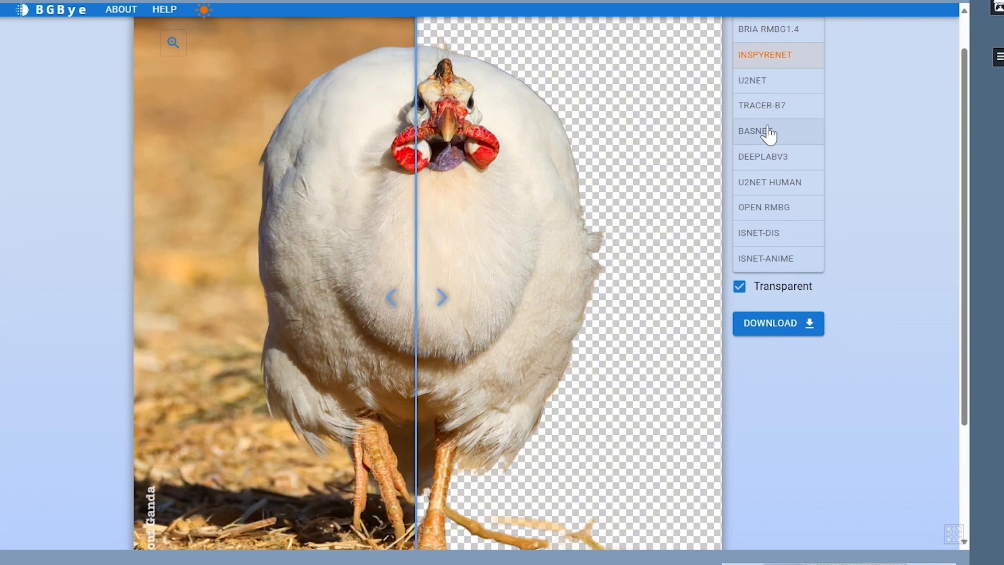
left_click(752, 81)
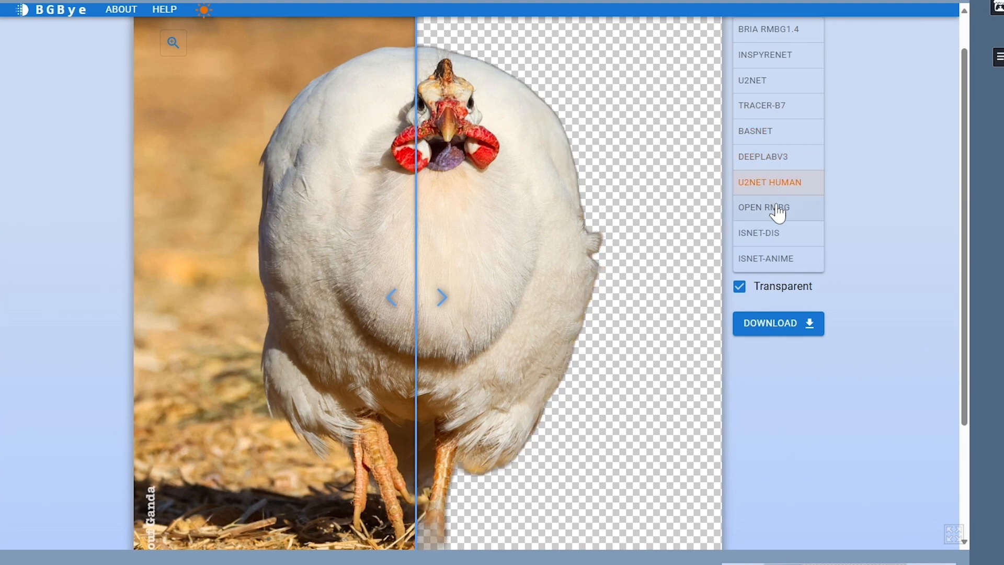
left_click(760, 232)
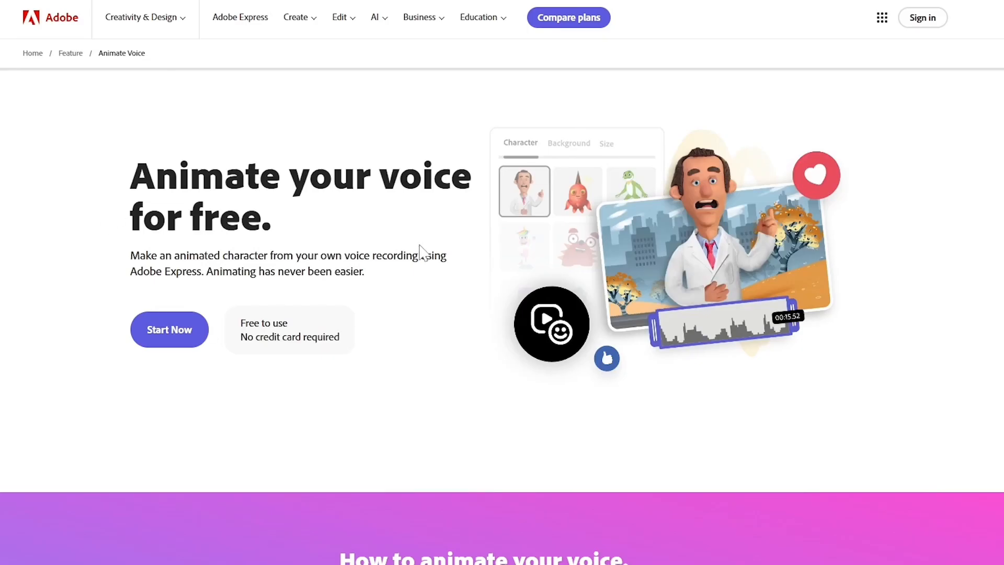
mouse_move(195, 338)
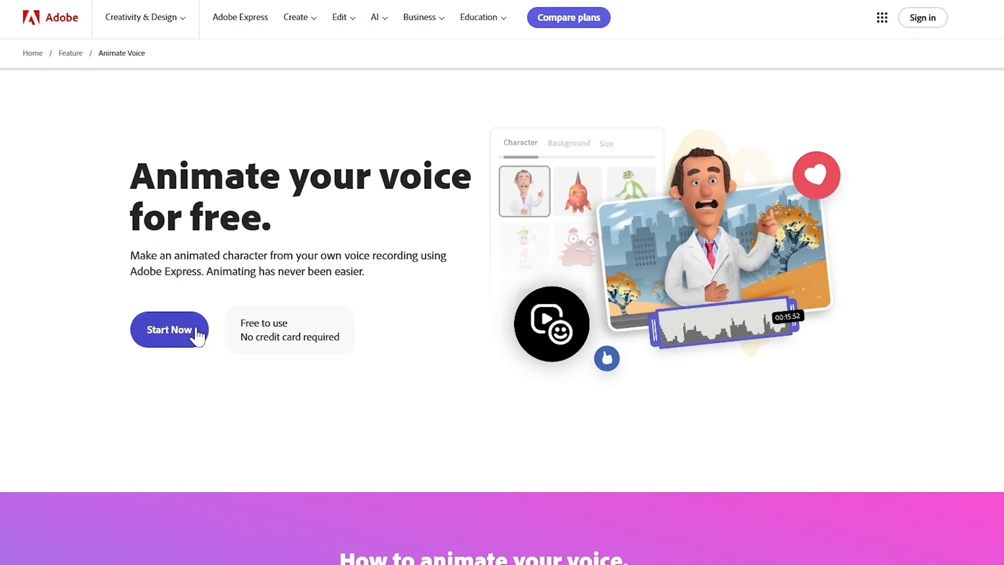
- Start the Animate Voice editor with the Bionica character on a Flowers background
left_click(170, 330)
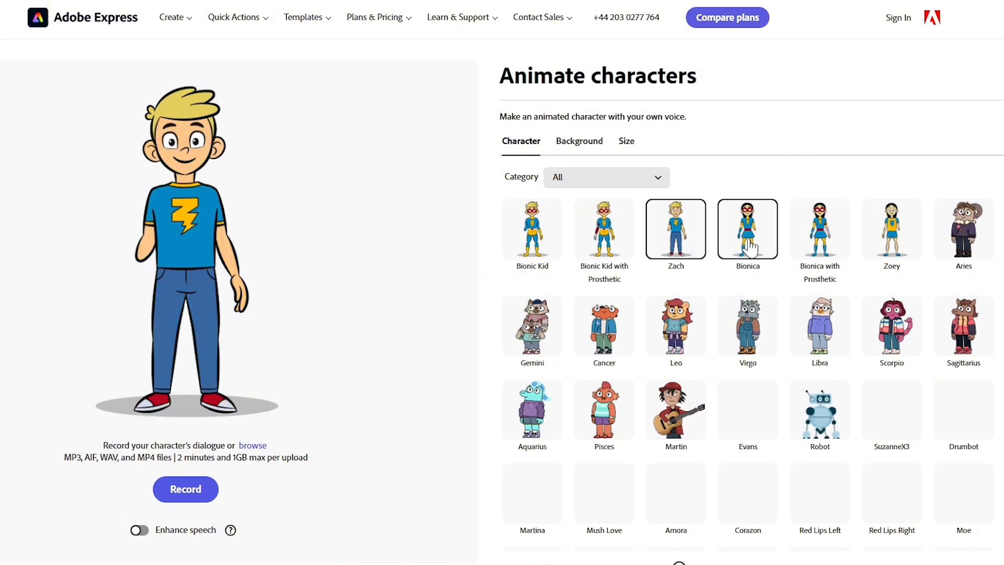
left_click(891, 228)
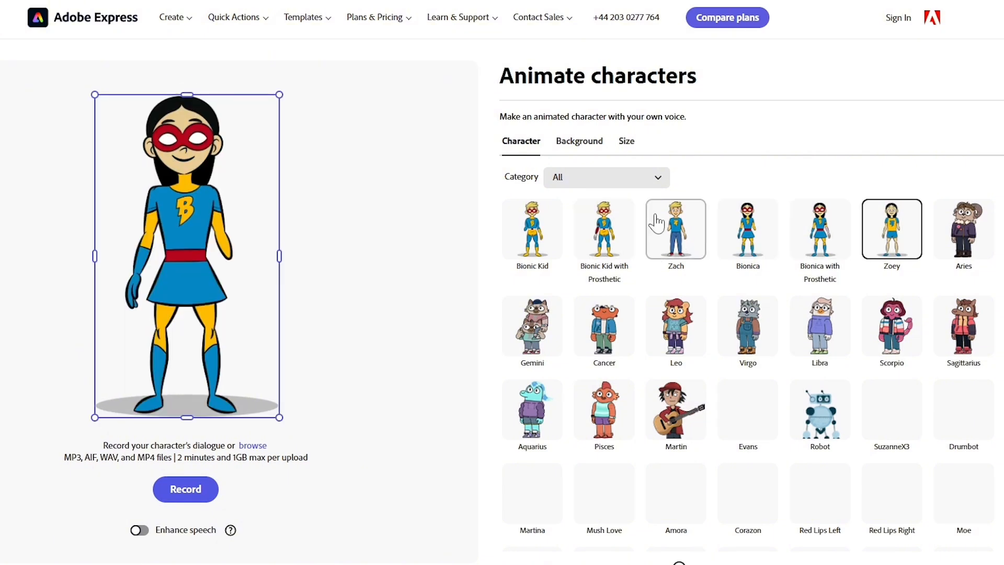
left_click(579, 141)
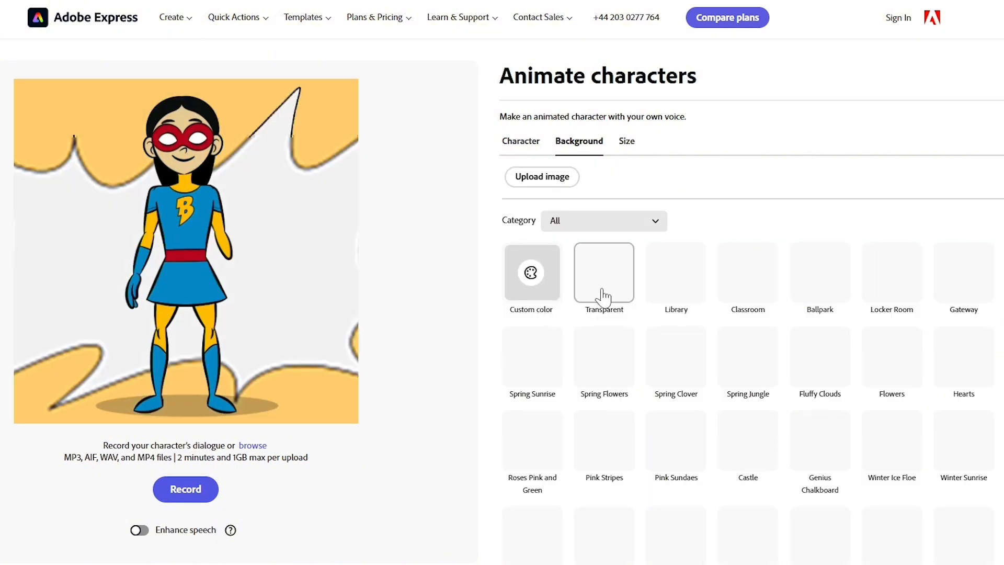
left_click(891, 357)
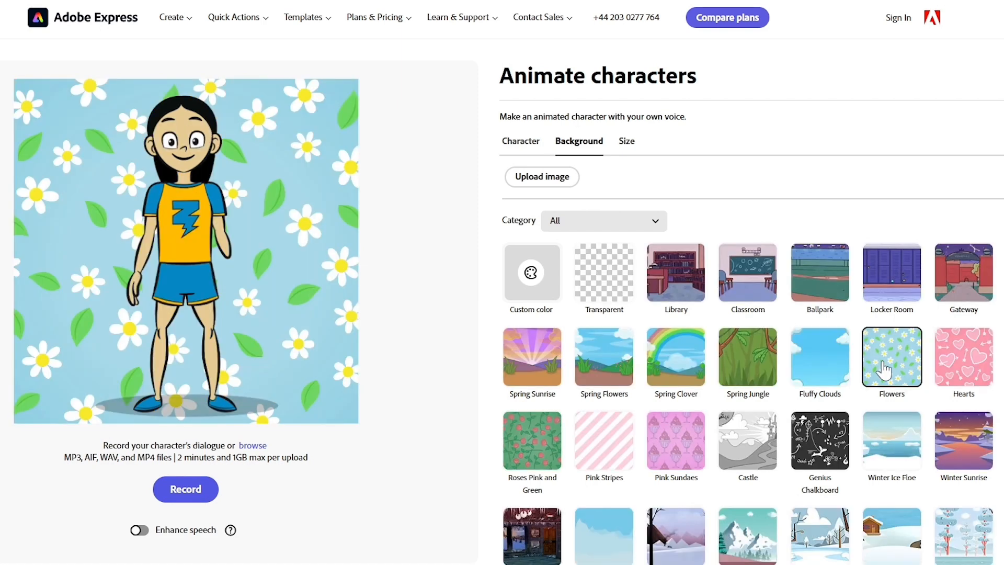
left_click(520, 141)
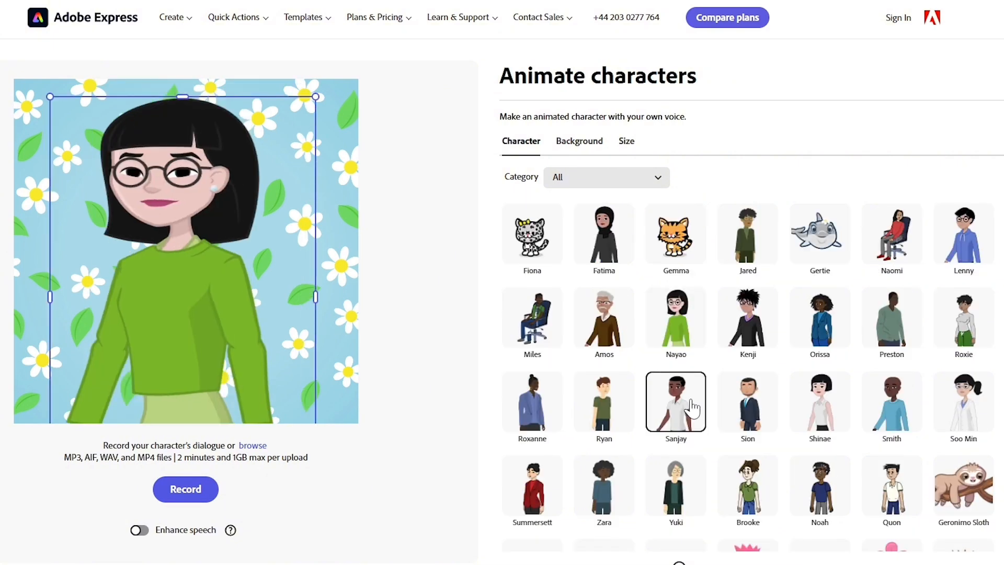
- Swap in a different character and finish recording about six seconds of voice
left_click(625, 140)
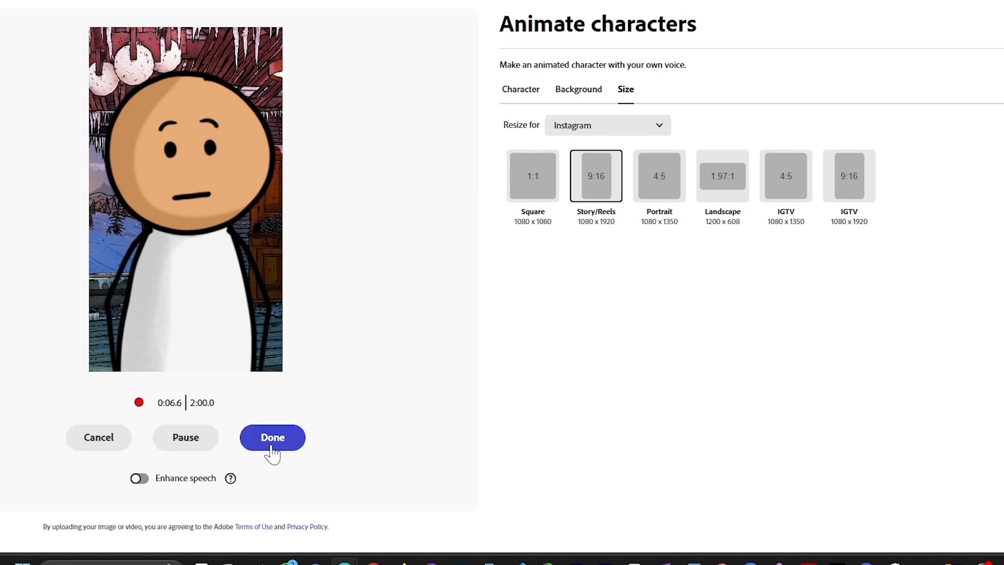
left_click(272, 437)
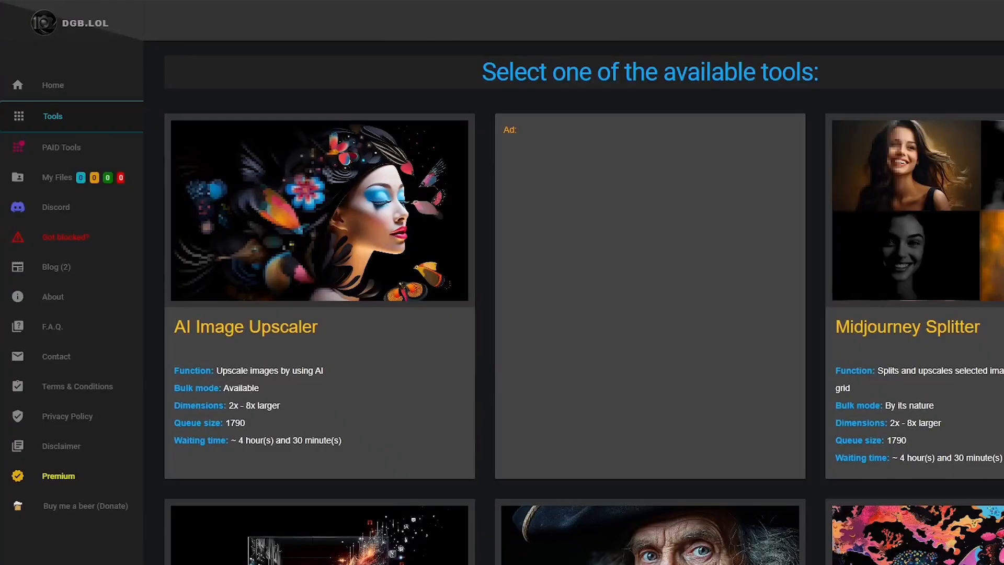
mouse_move(140, 349)
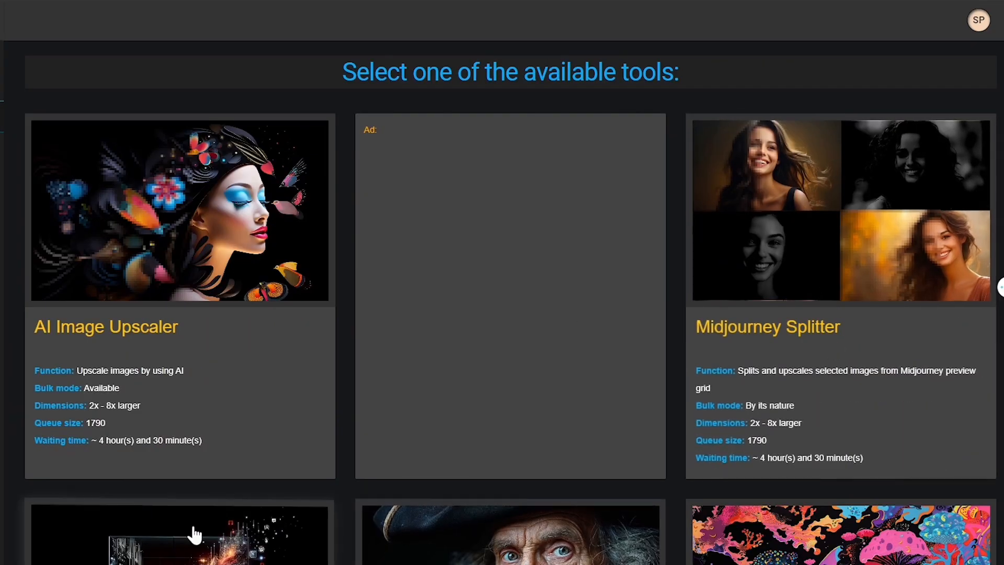
- Scroll down through DGB.LOL's catalogue of AI image tool cards
scroll("down", 3)
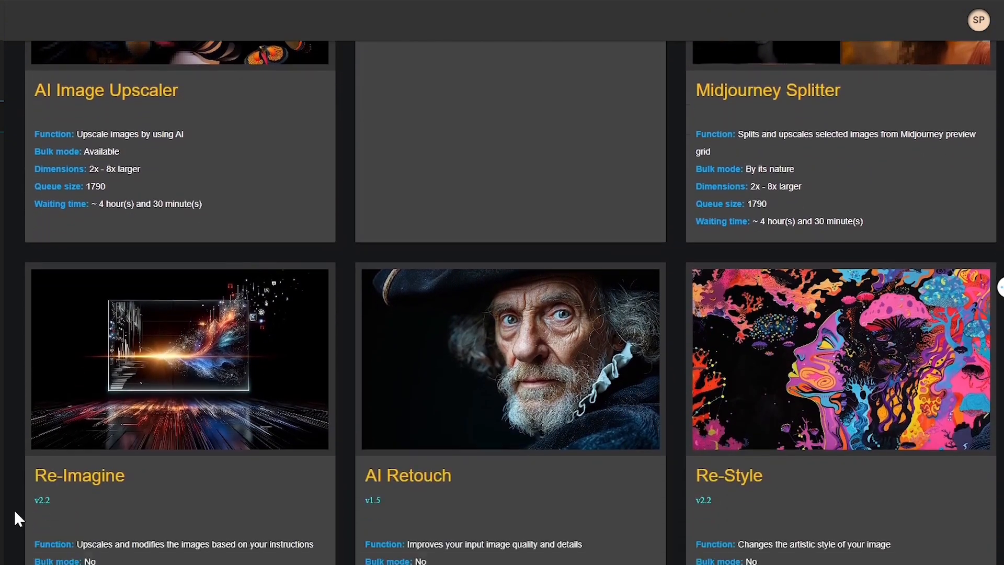
scroll("down", 3)
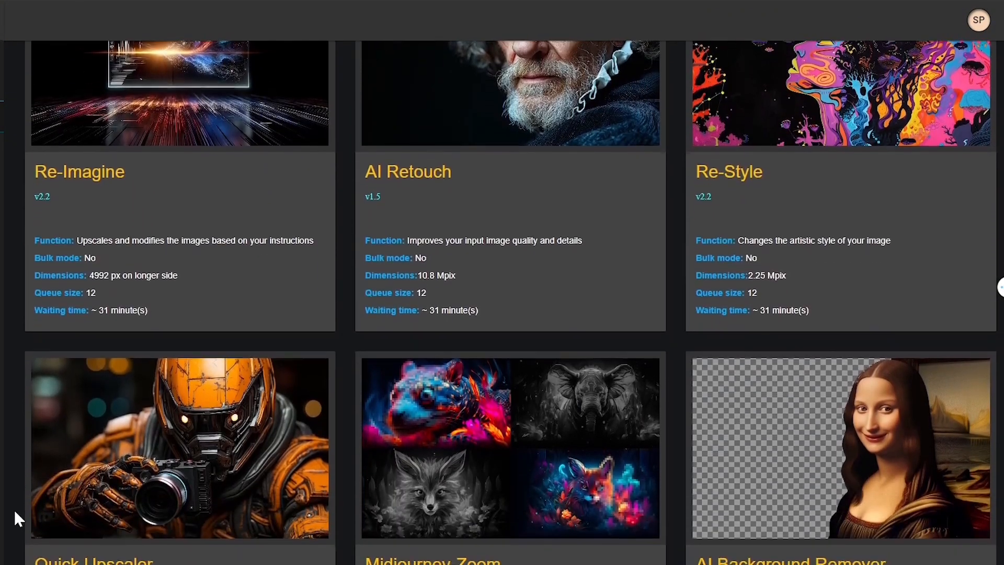
scroll("down", 3)
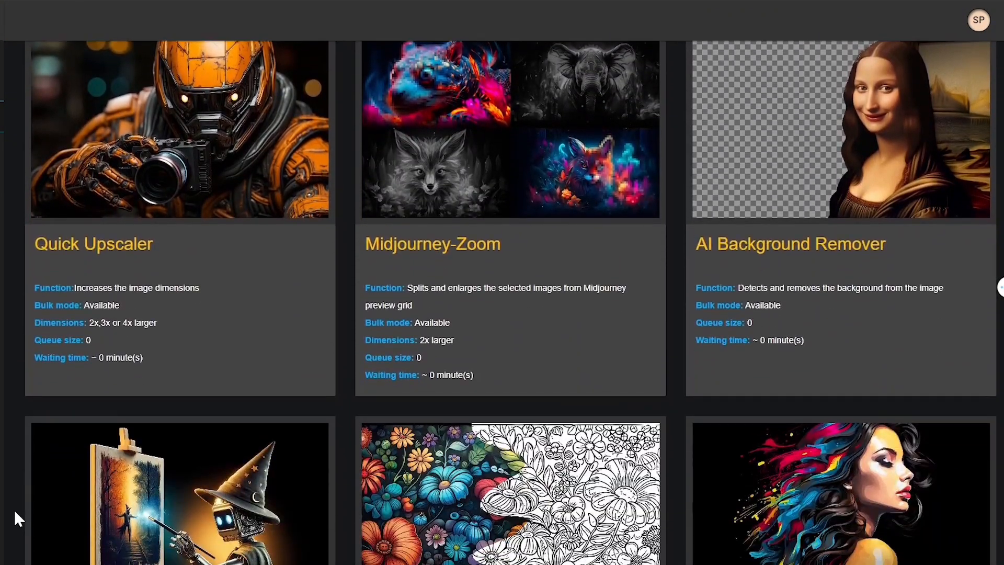
scroll("down", 3)
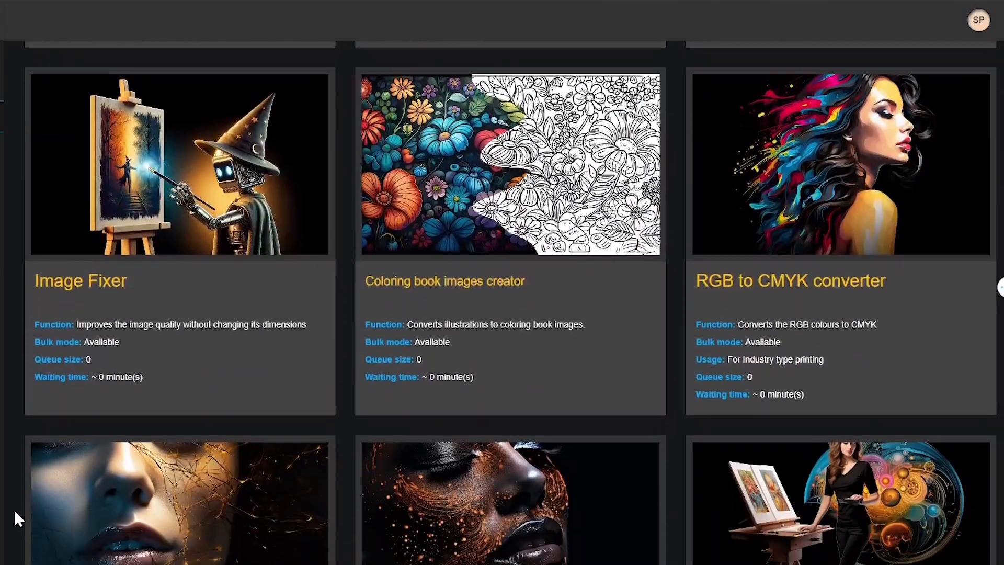
scroll("down", 3)
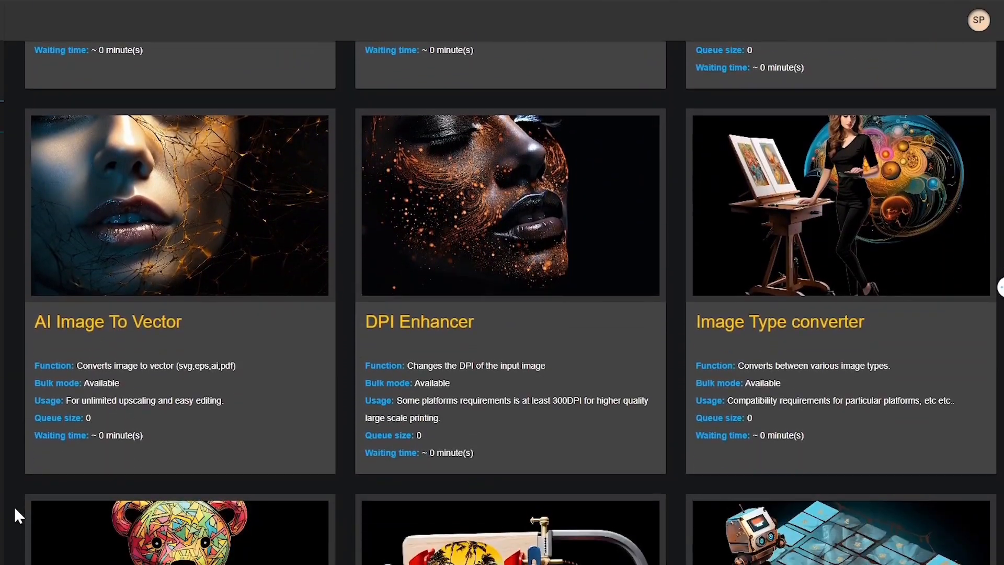
scroll("down", 3)
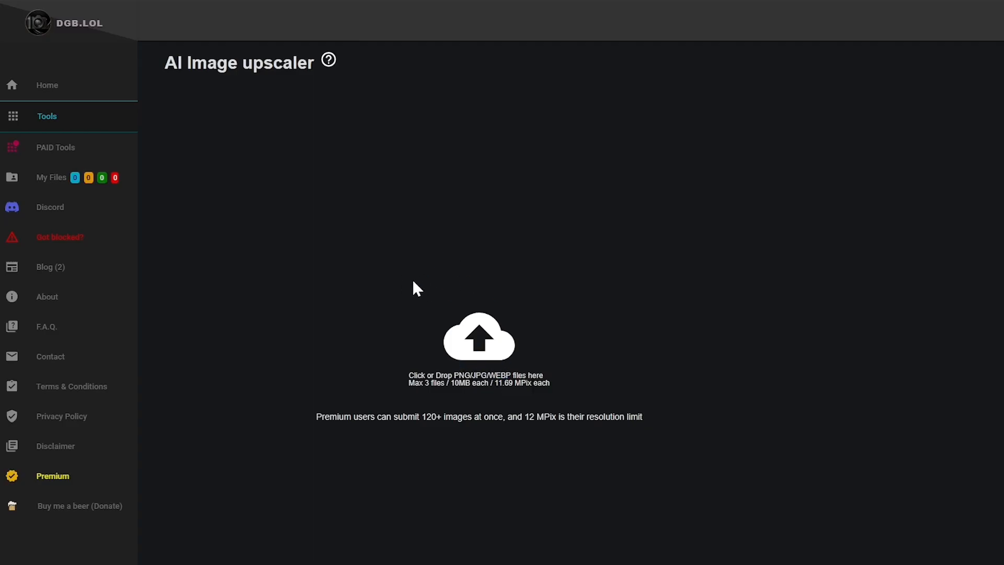
- Upload an image, choose the DGB LOL (Sharp) 2x model and toggle input enhancement
left_click(478, 337)
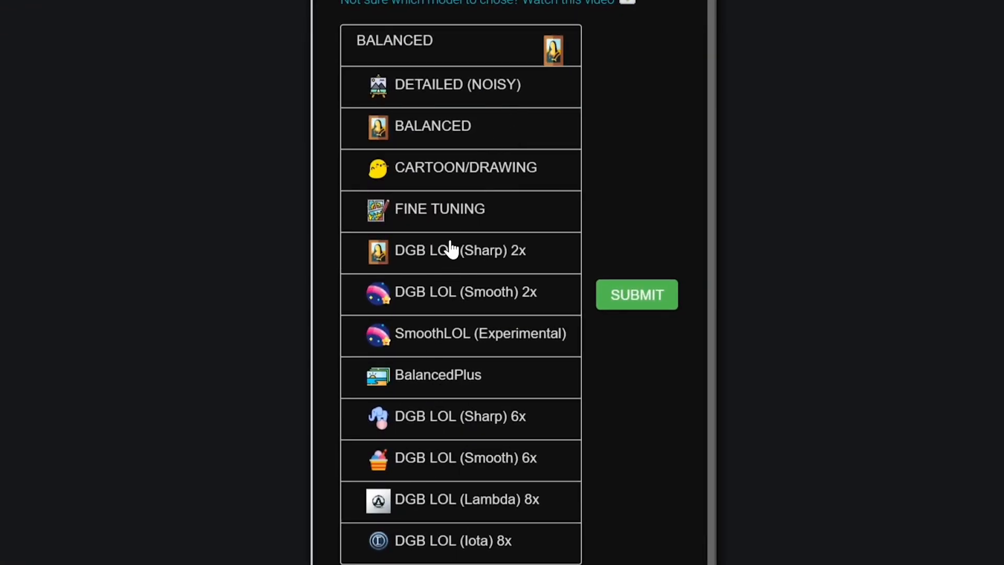
left_click(460, 251)
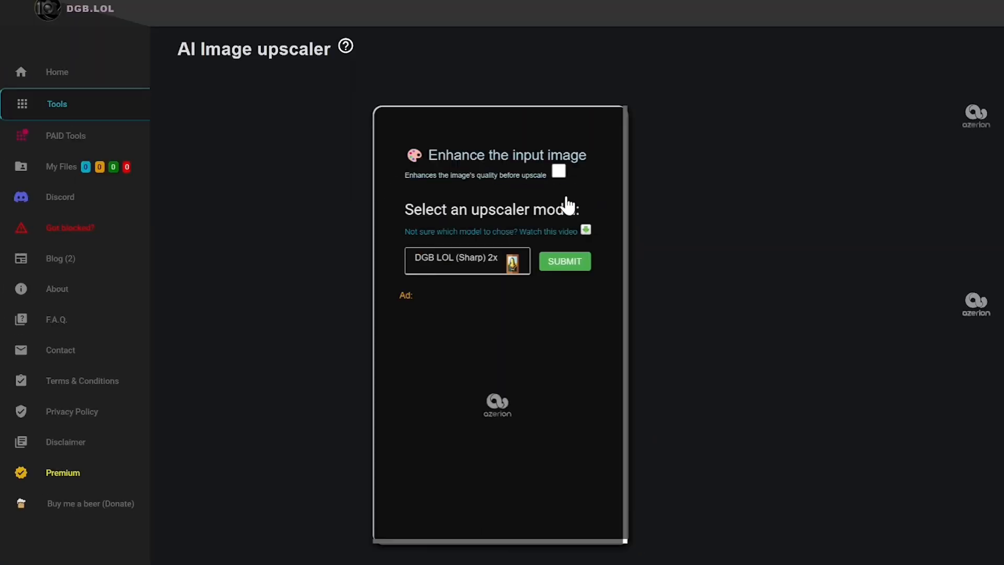
left_click(563, 261)
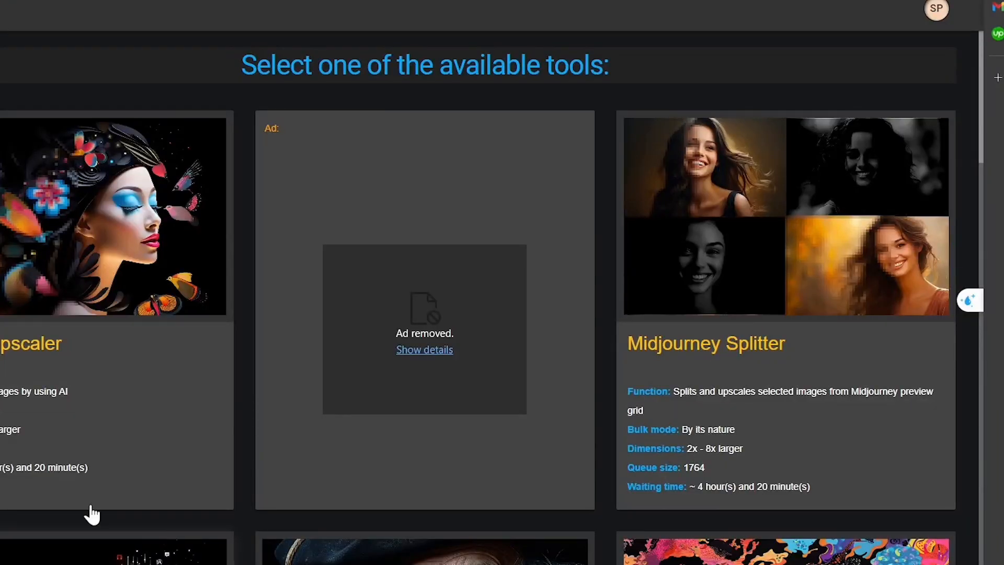
mouse_move(763, 360)
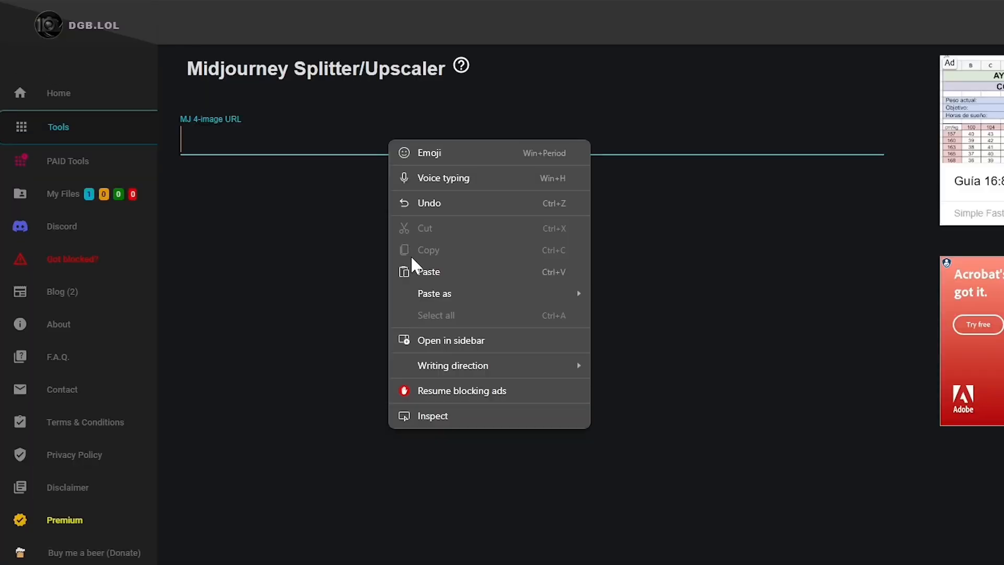
- Paste the Midjourney 4-image grid URL and submit it for BALANCED upscaling
left_click(428, 271)
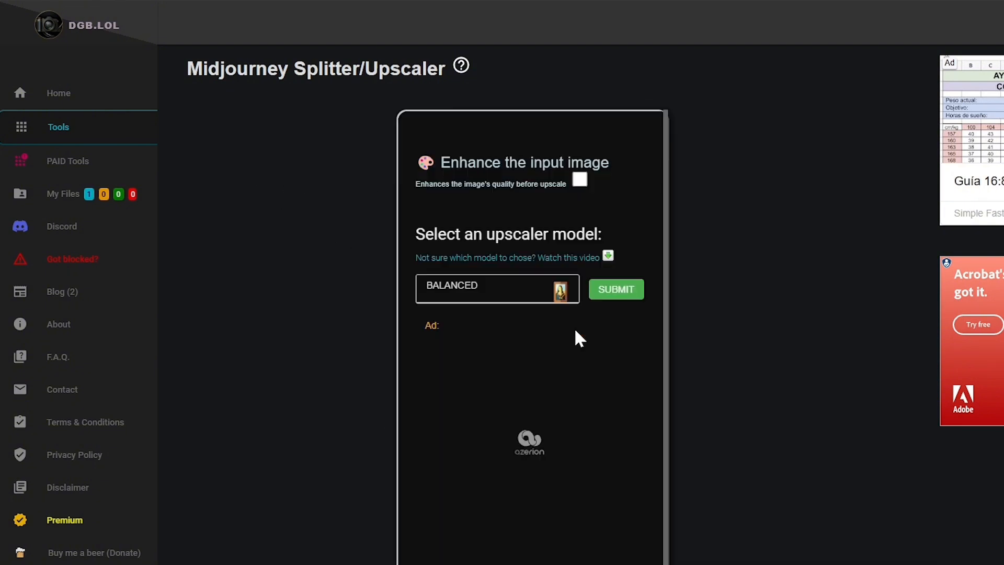
left_click(496, 288)
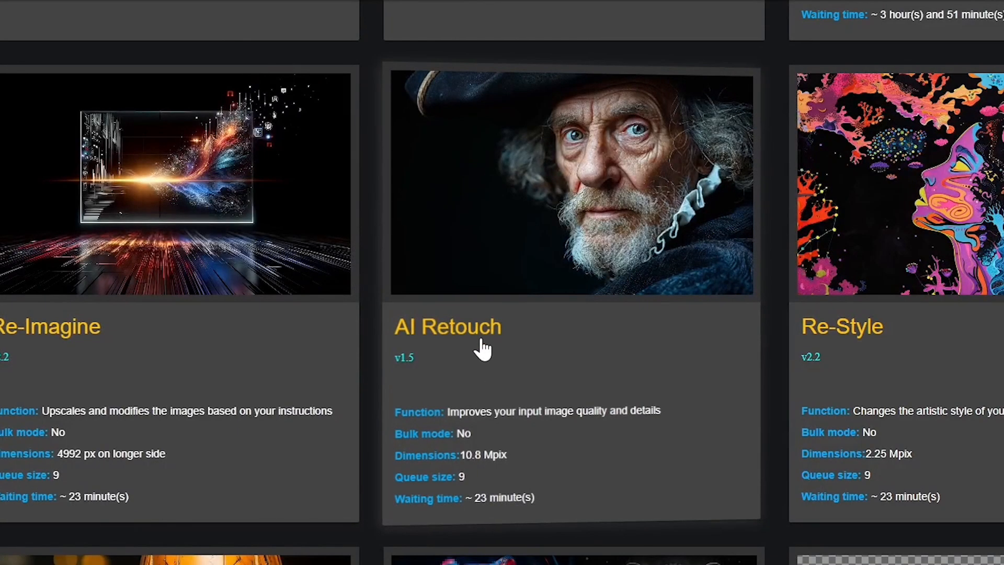
mouse_move(503, 354)
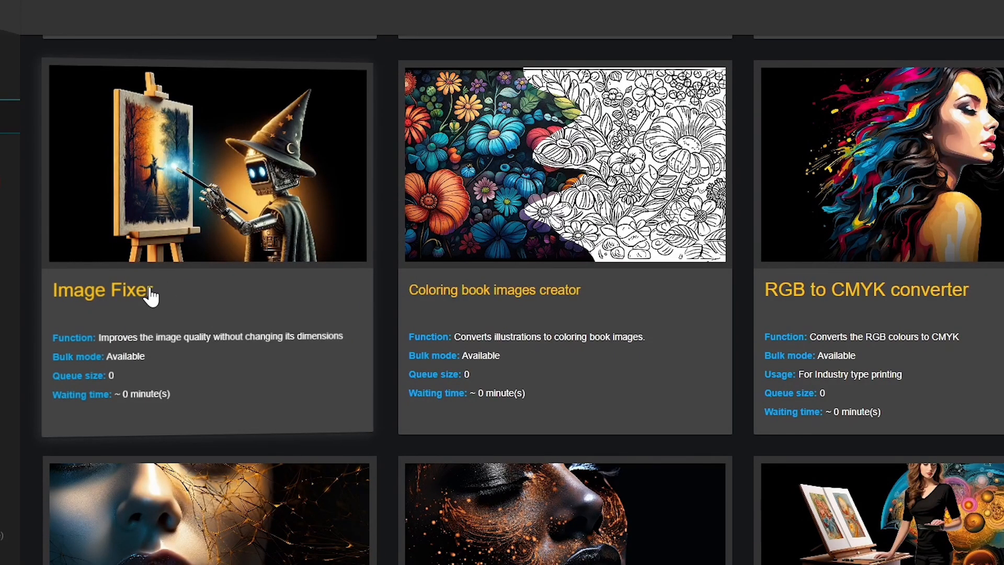
- Load the cat photo into Image Fixer with the Portraits template and submit it
left_click(103, 290)
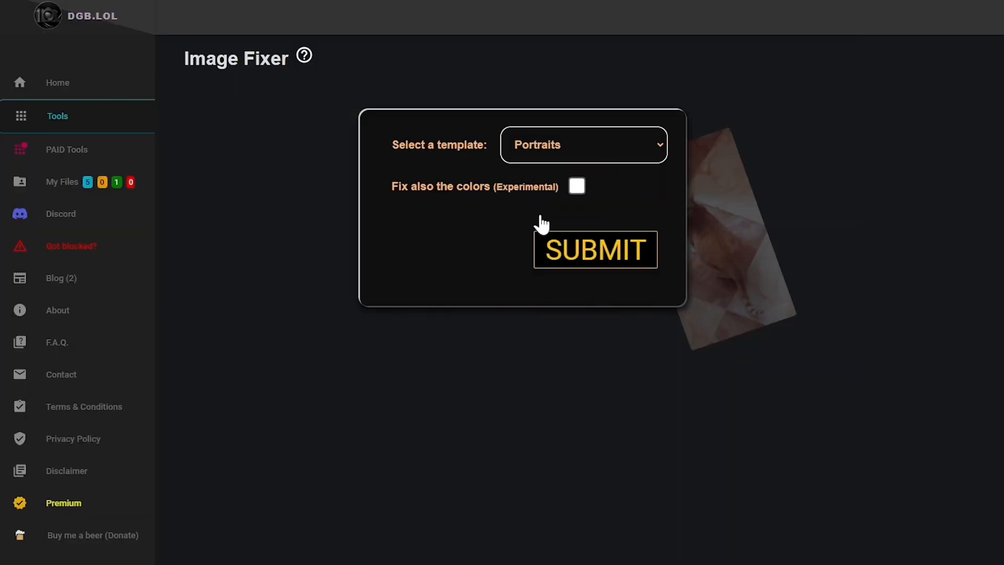
left_click(594, 249)
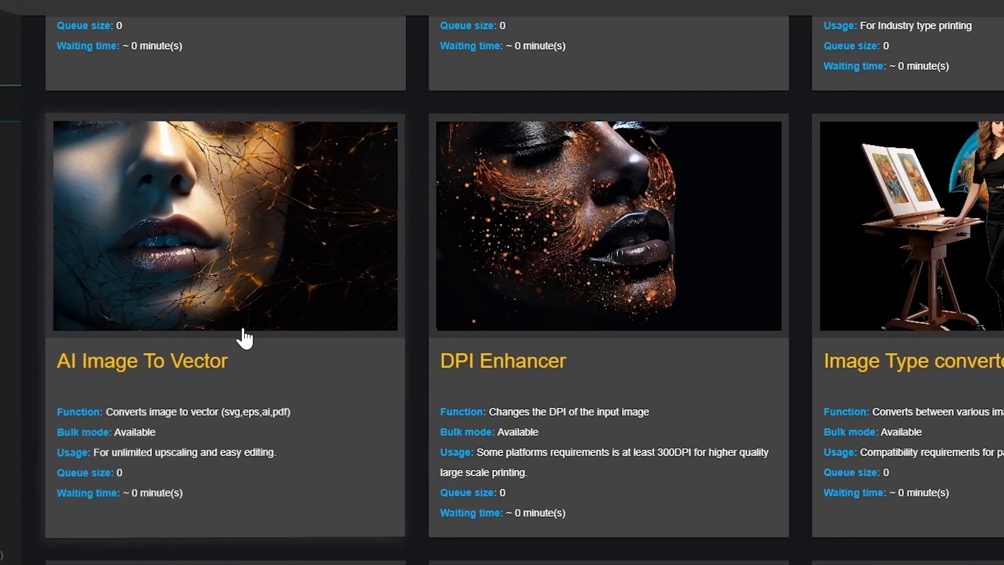
mouse_move(192, 366)
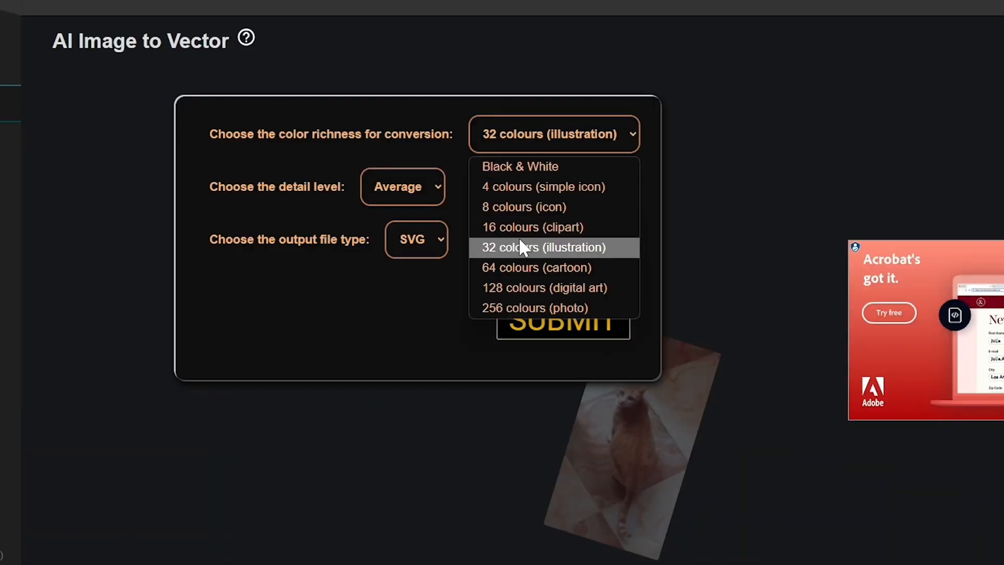
- In AI Image To Vector, choose 32 colours and Higher detail
left_click(403, 186)
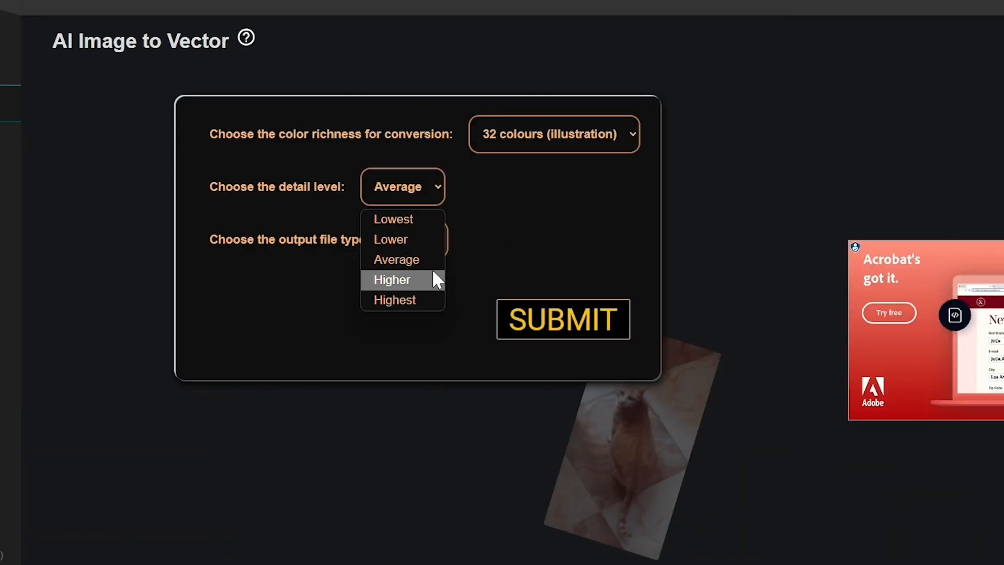
left_click(391, 280)
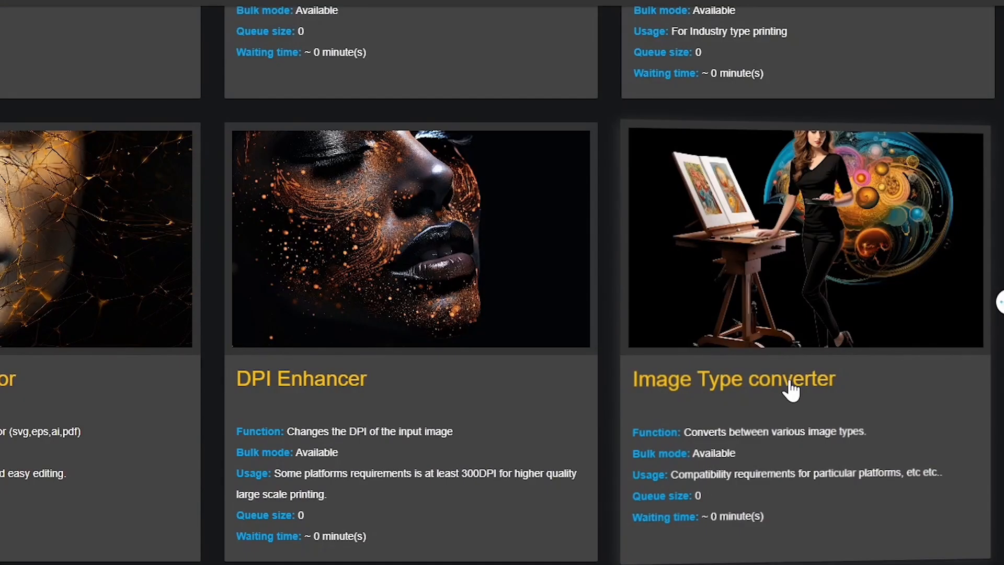
- Convert the cat photo to PNG in the Image Type converter
left_click(734, 380)
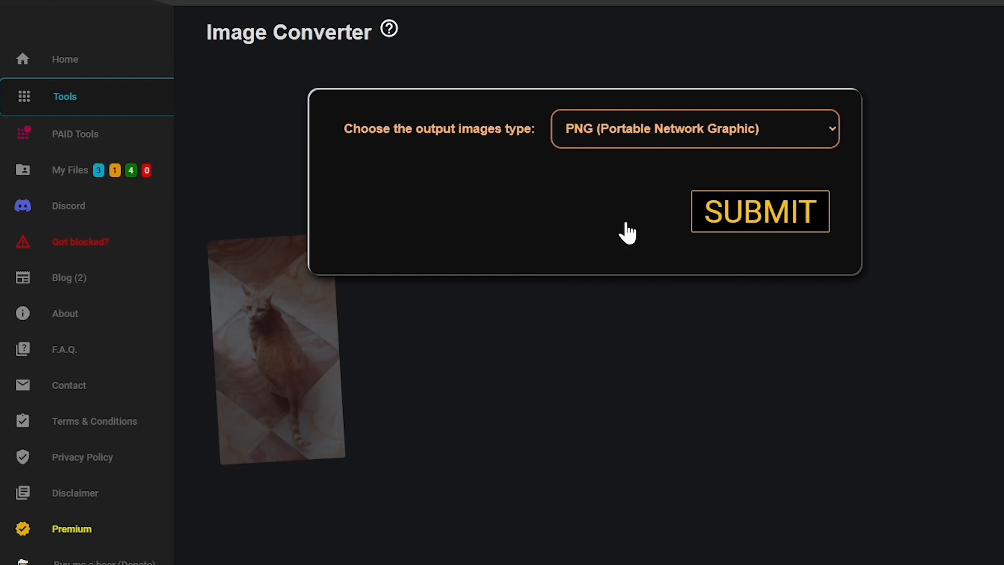
left_click(760, 211)
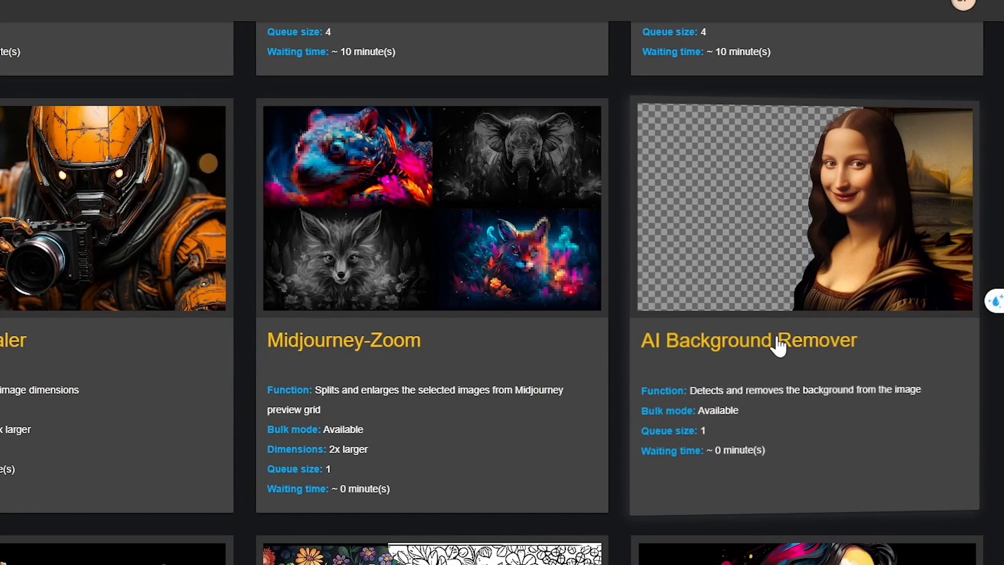
- Upload the cat photo to AI Background Remover and submit it for removal
left_click(778, 341)
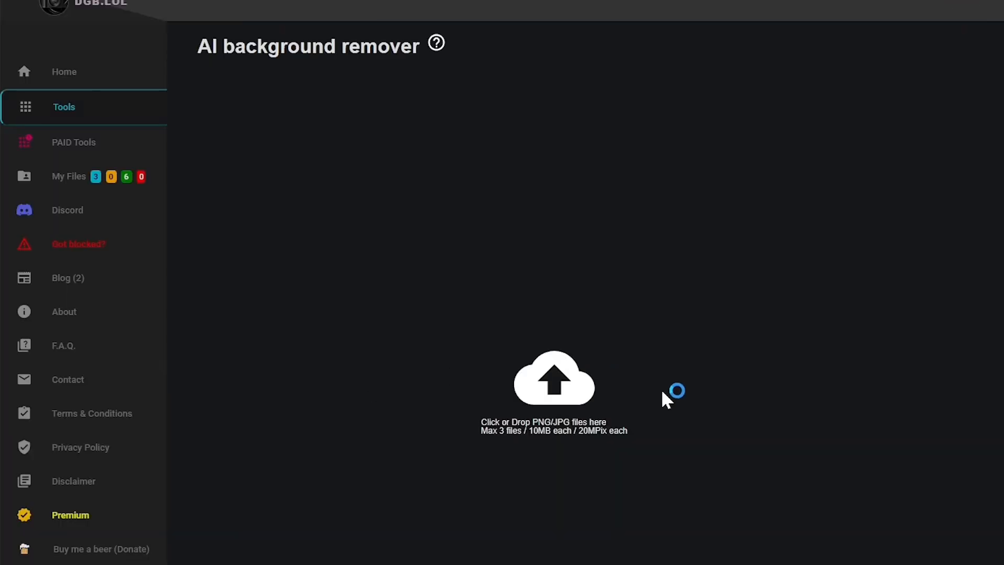
left_click(556, 384)
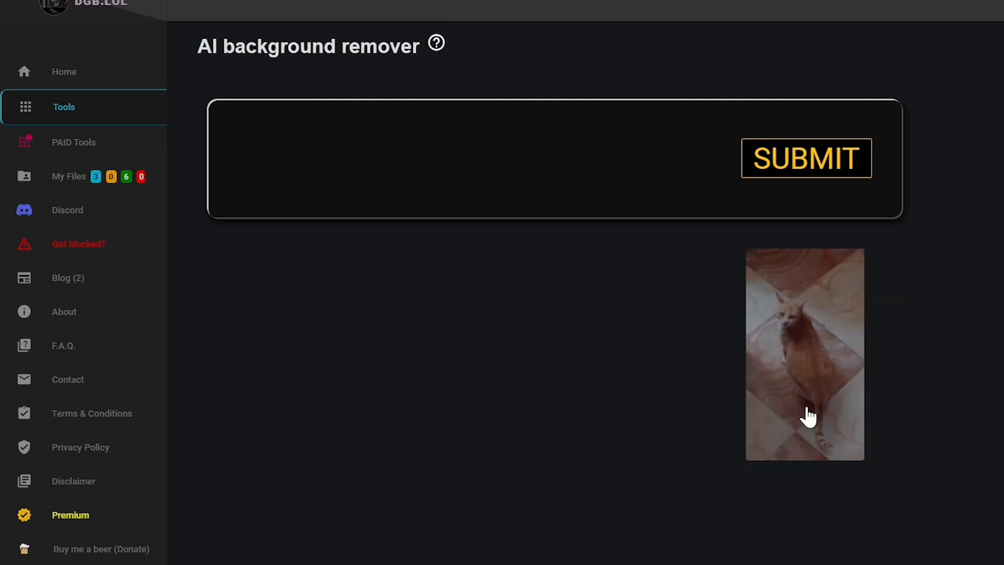
left_click(807, 158)
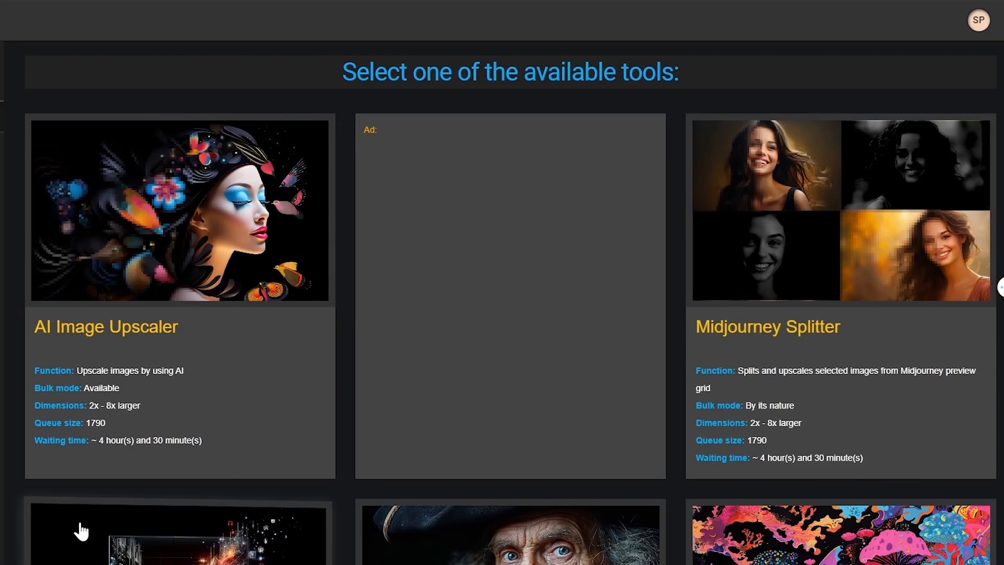
scroll("down", 3)
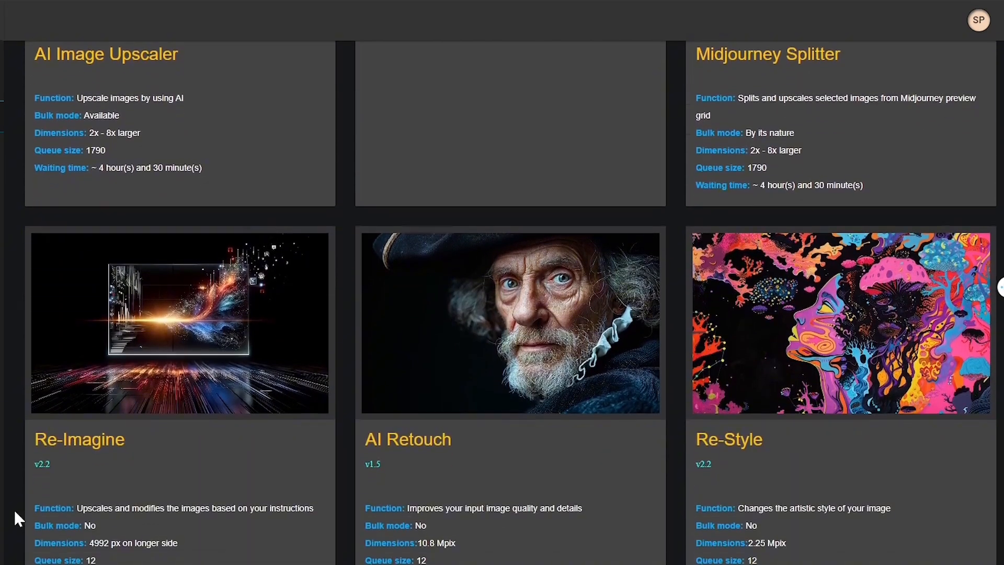
scroll("down", 3)
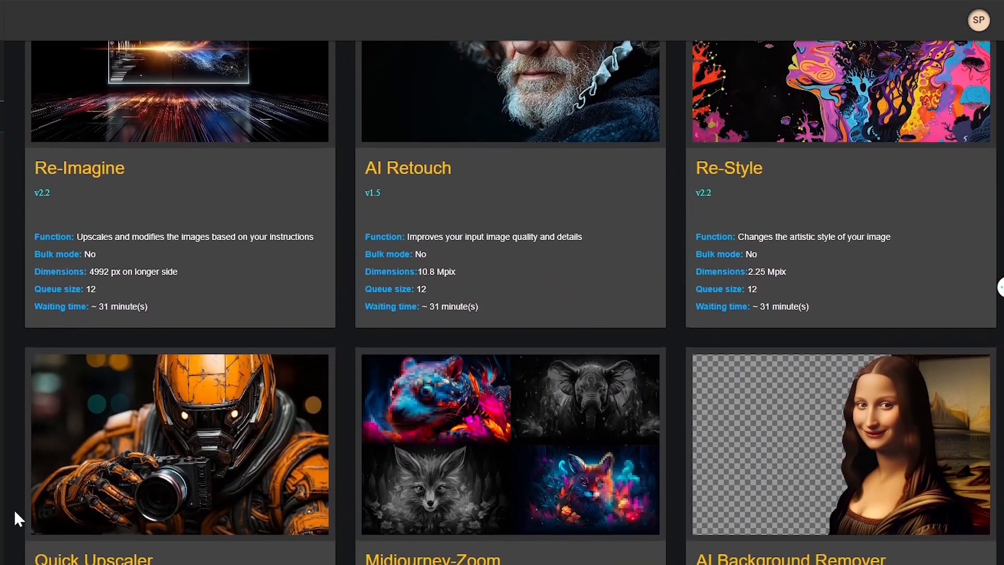
scroll("down", 3)
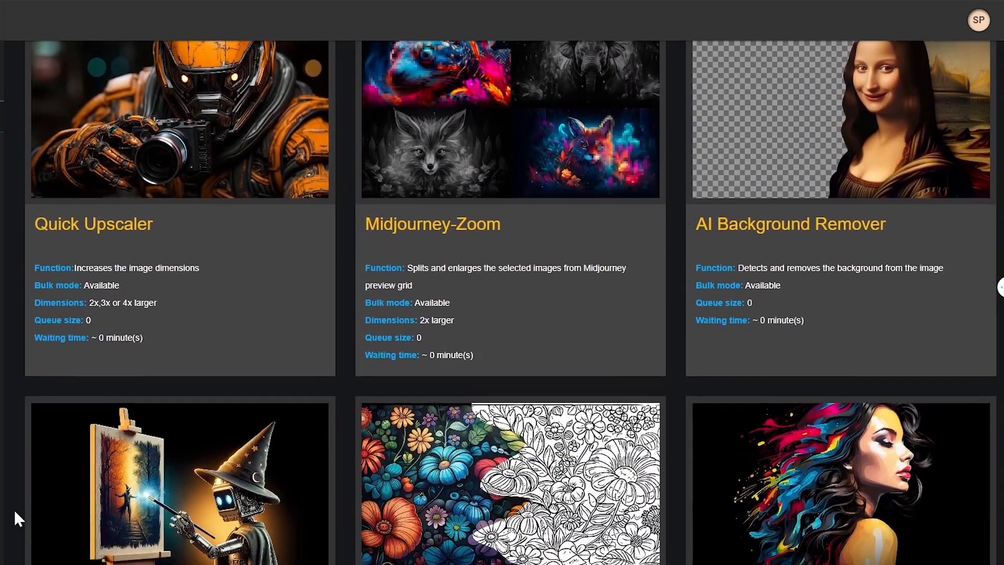
scroll("down", 3)
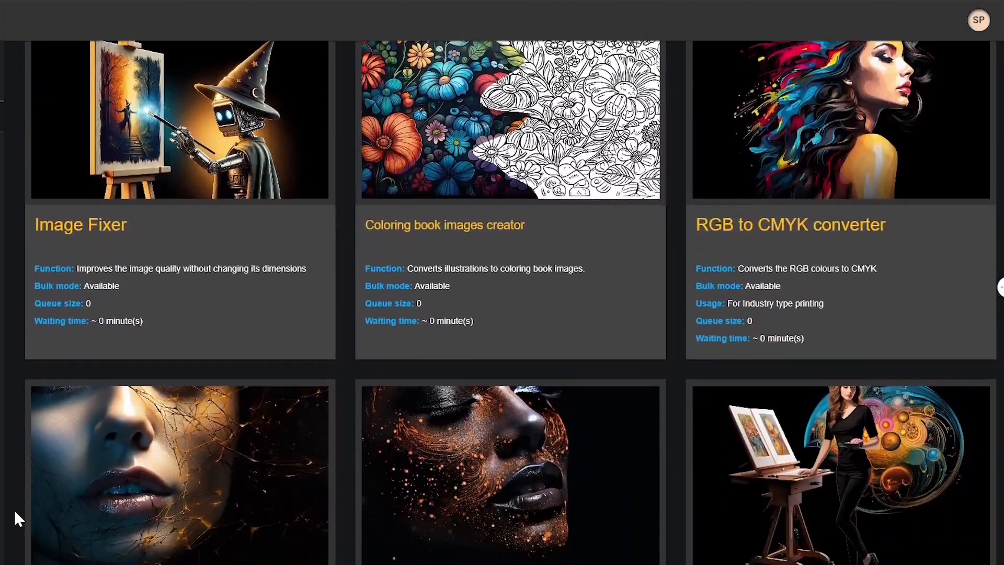
scroll("down", 3)
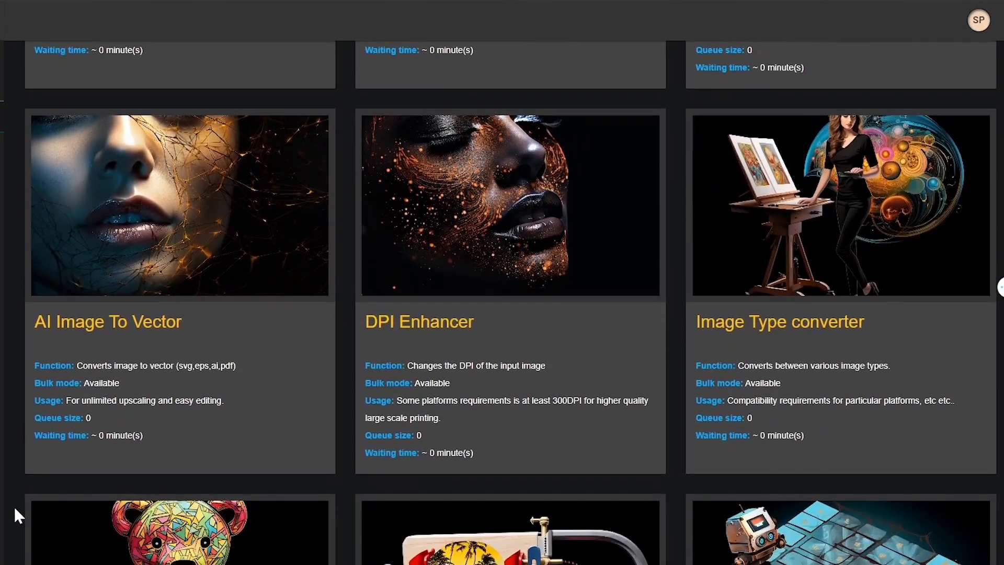
scroll("down", 3)
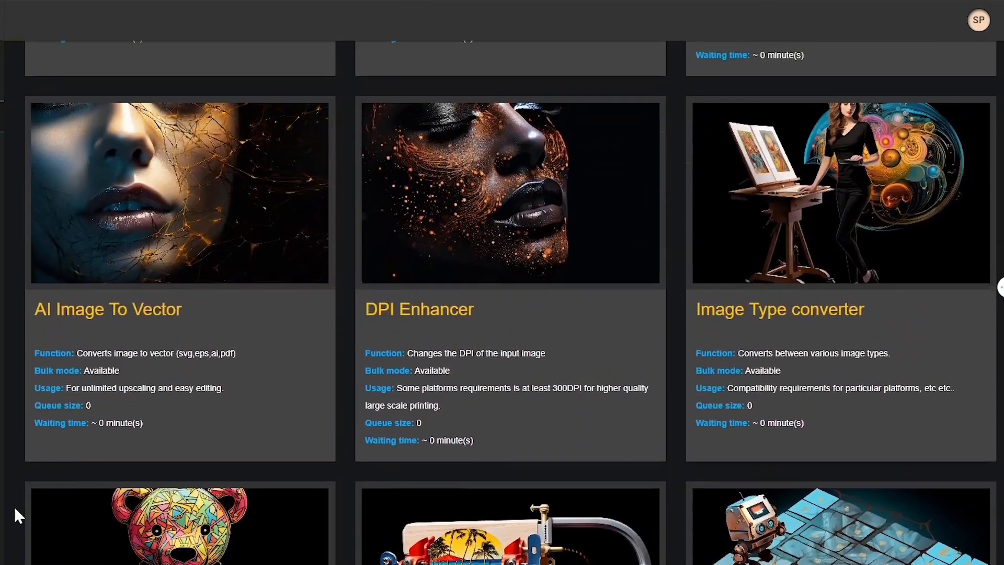
scroll("down", 3)
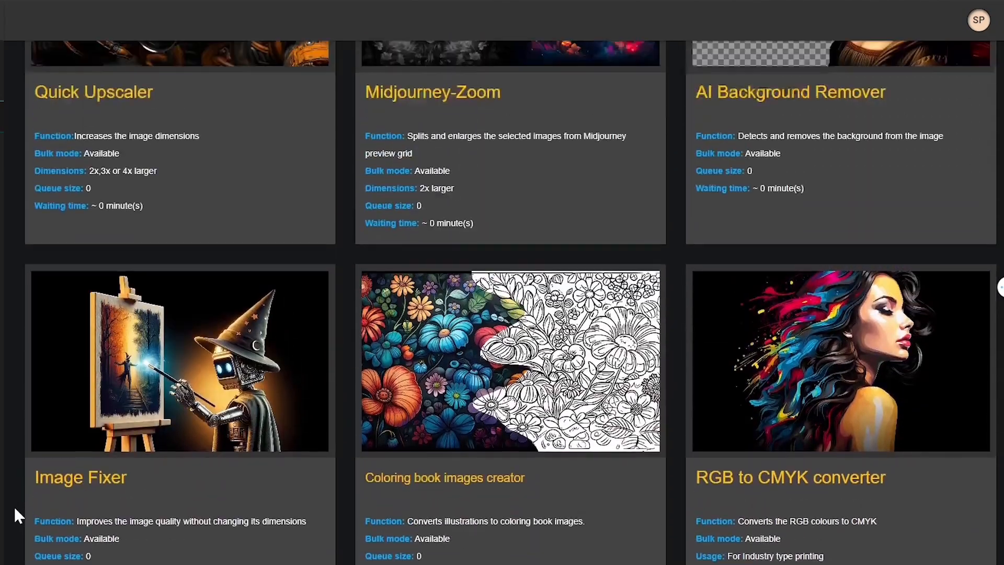
scroll("up", 3)
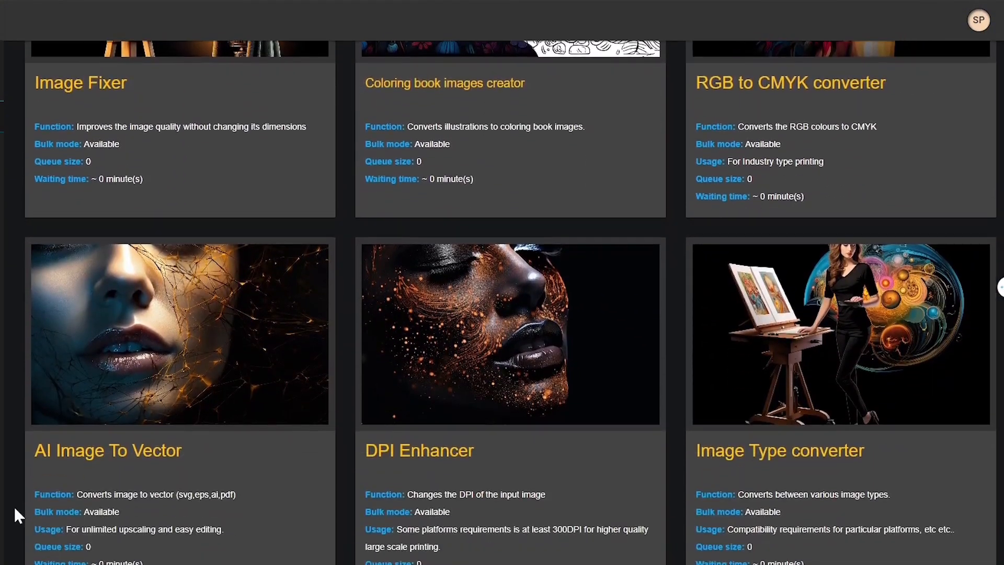
scroll("down", 3)
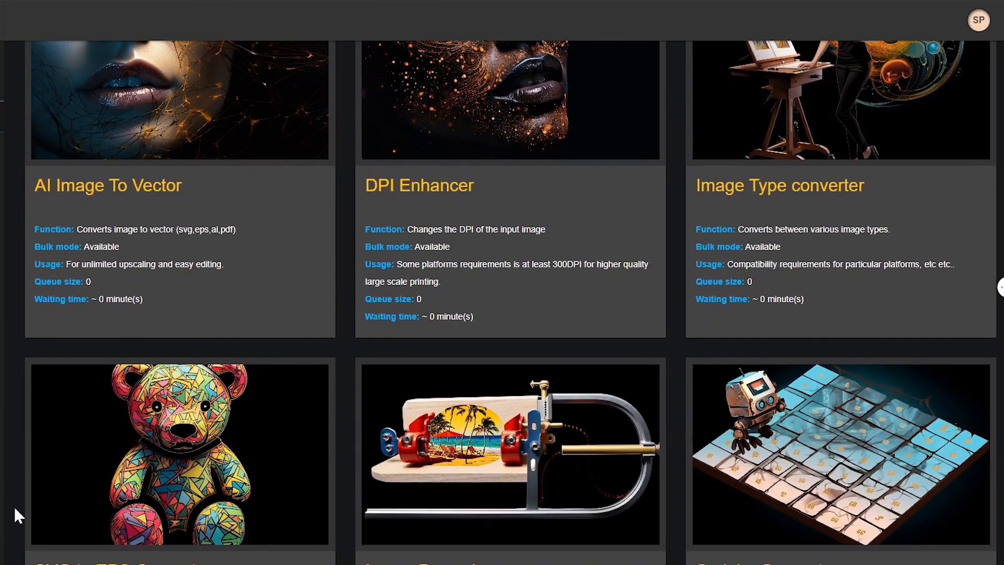
scroll("down", 3)
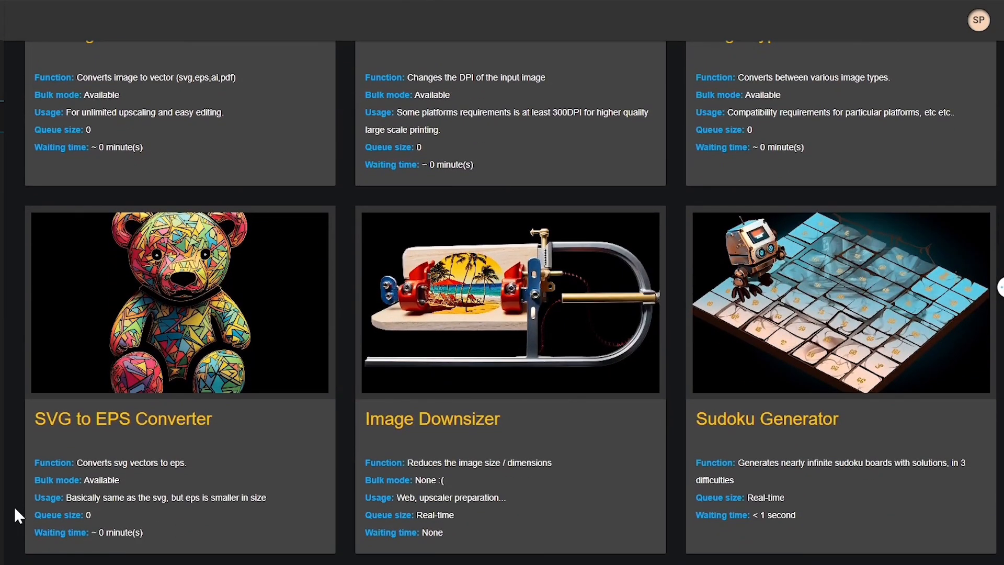